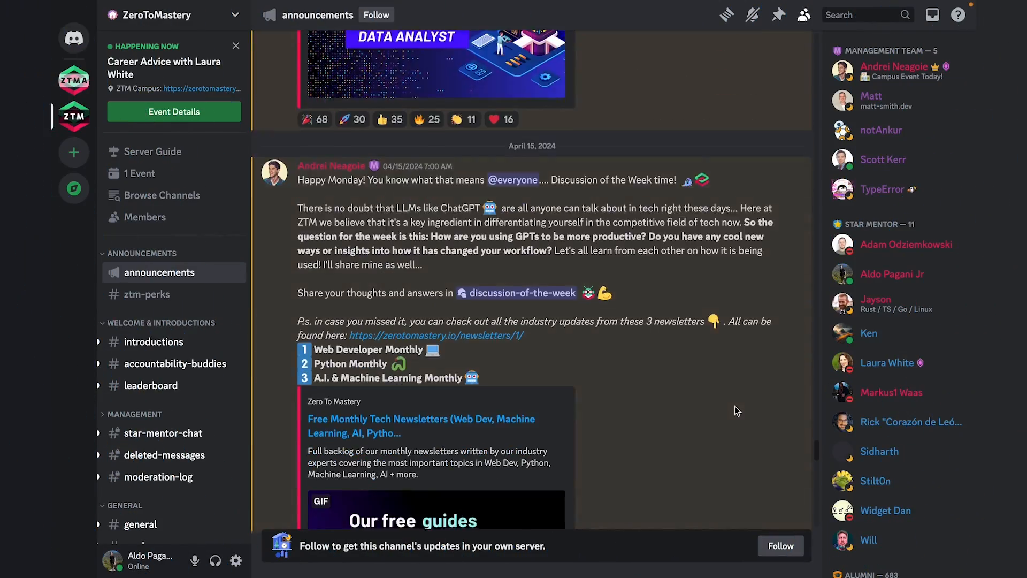
# Open the Server Guide's 'Rules + How to Get Better Help' resource and scroll through it.
pyautogui.scroll(-3)
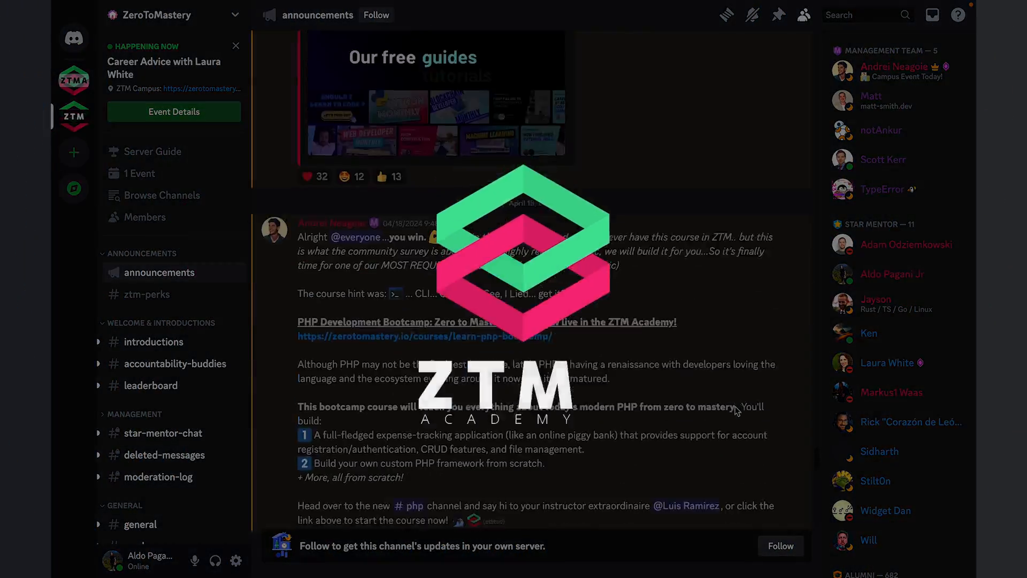
pyautogui.scroll(-3)
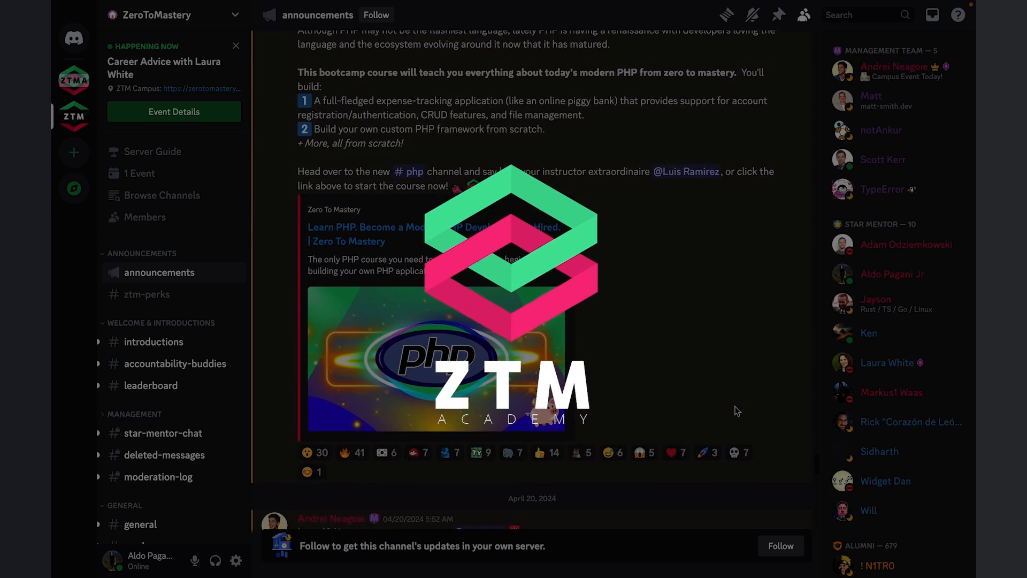
pyautogui.scroll(-3)
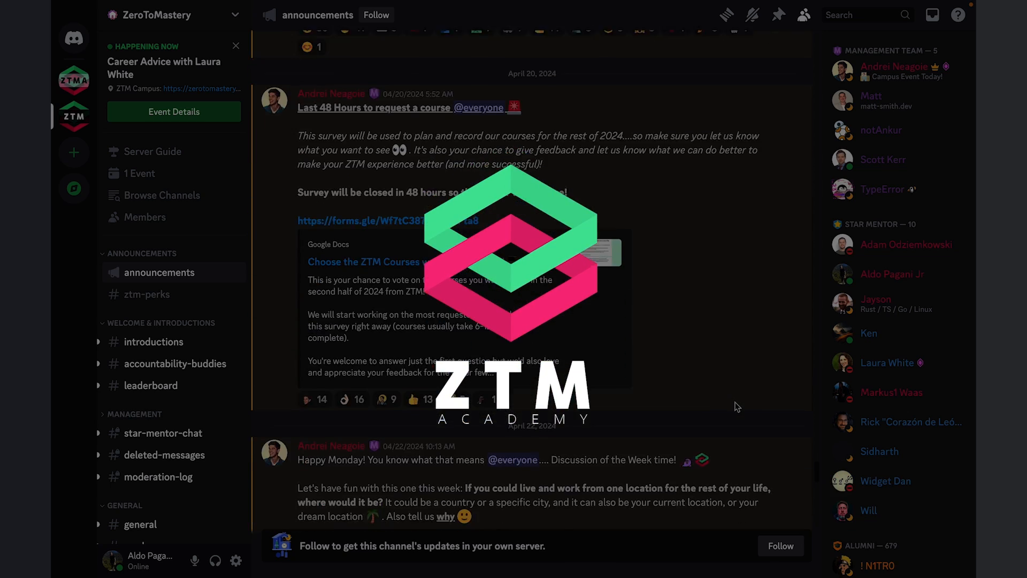
pyautogui.scroll(-3)
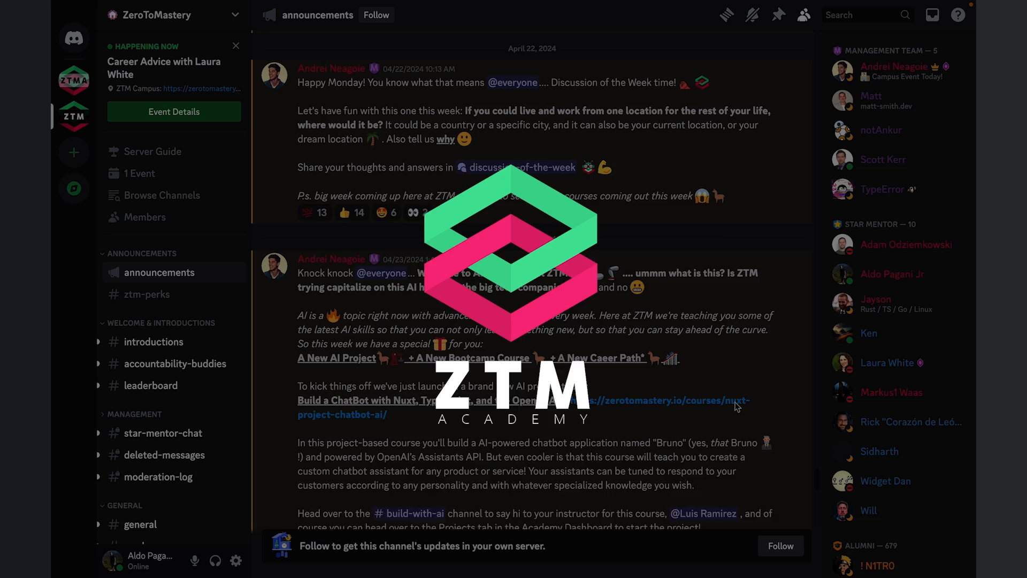
pyautogui.scroll(-3)
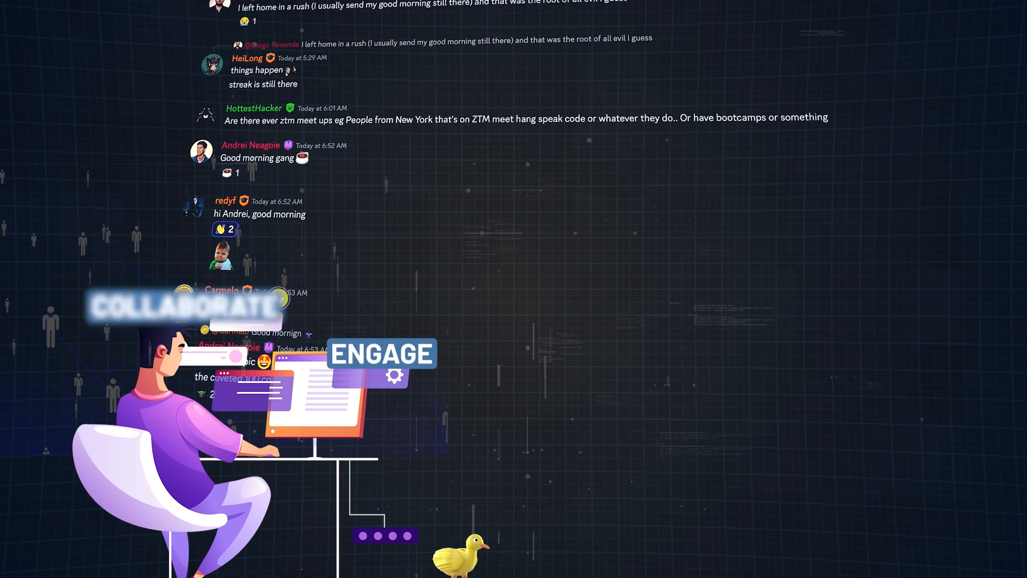
pyautogui.scroll(-3)
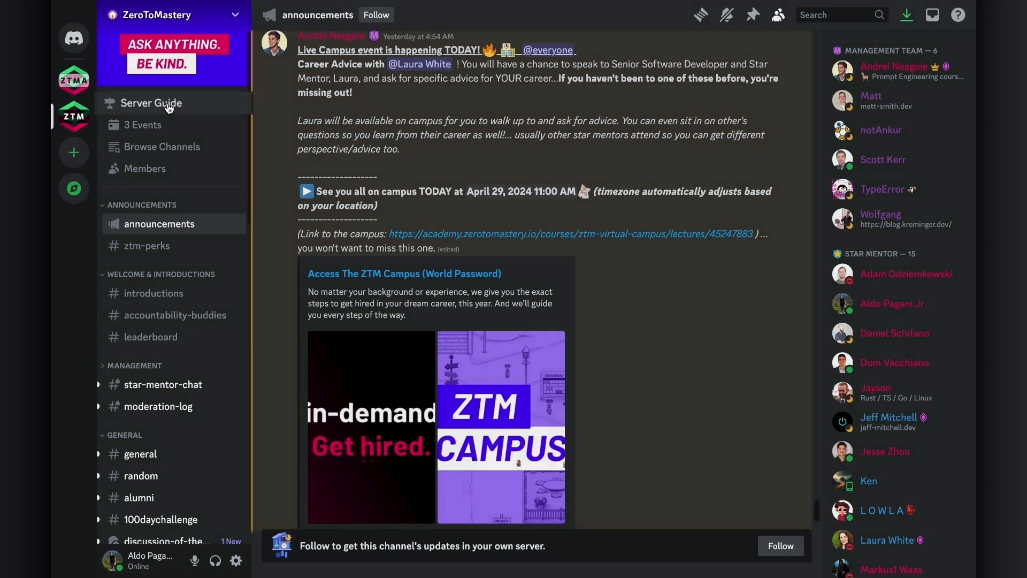
pyautogui.click(141, 103)
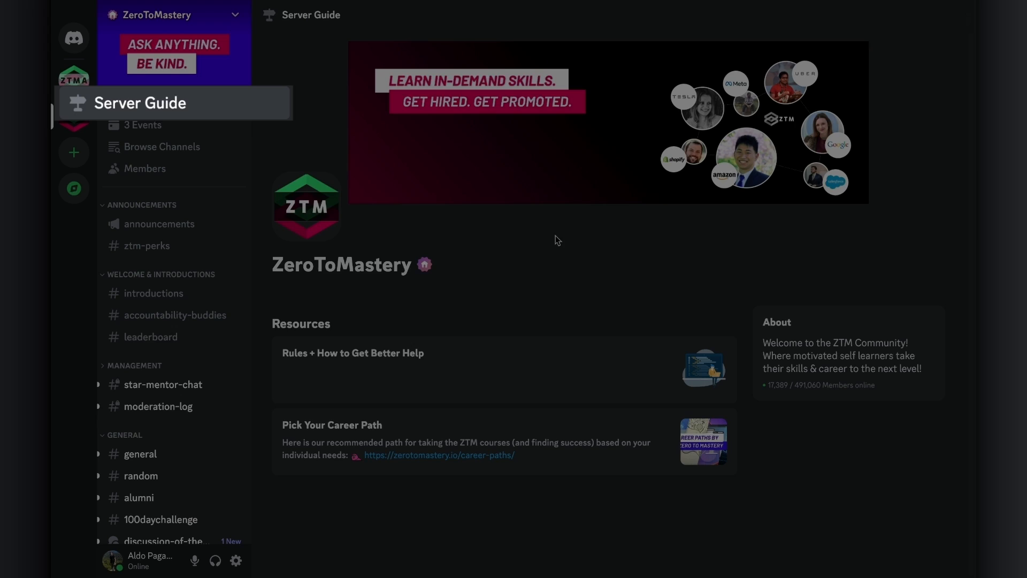
pyautogui.click(352, 353)
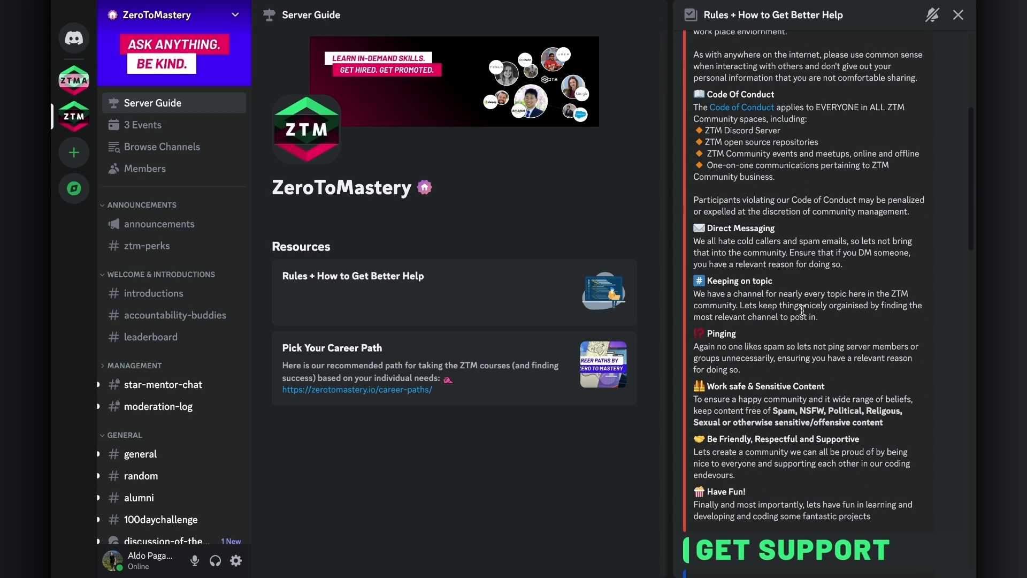
pyautogui.scroll(-3)
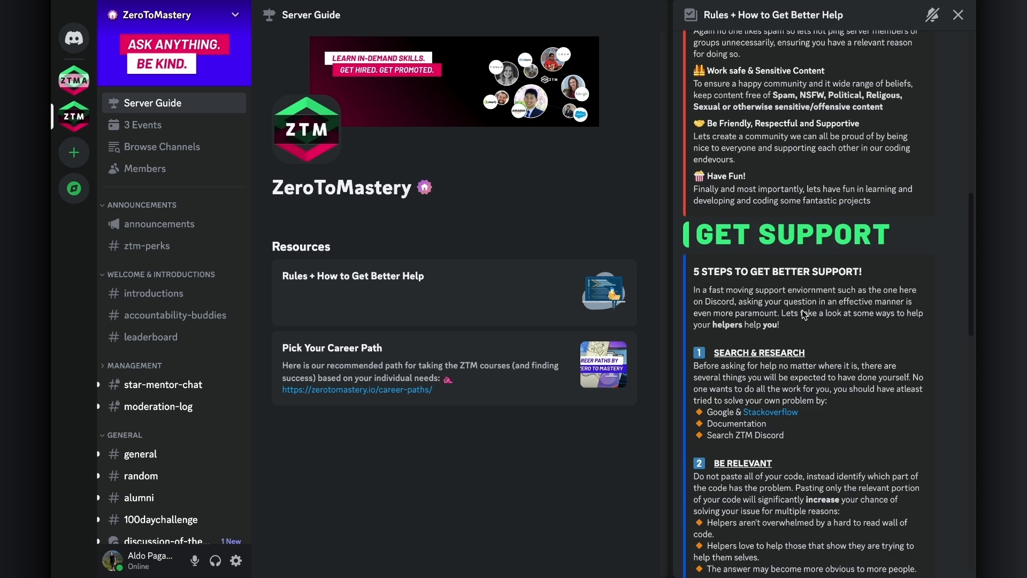
pyautogui.scroll(-3)
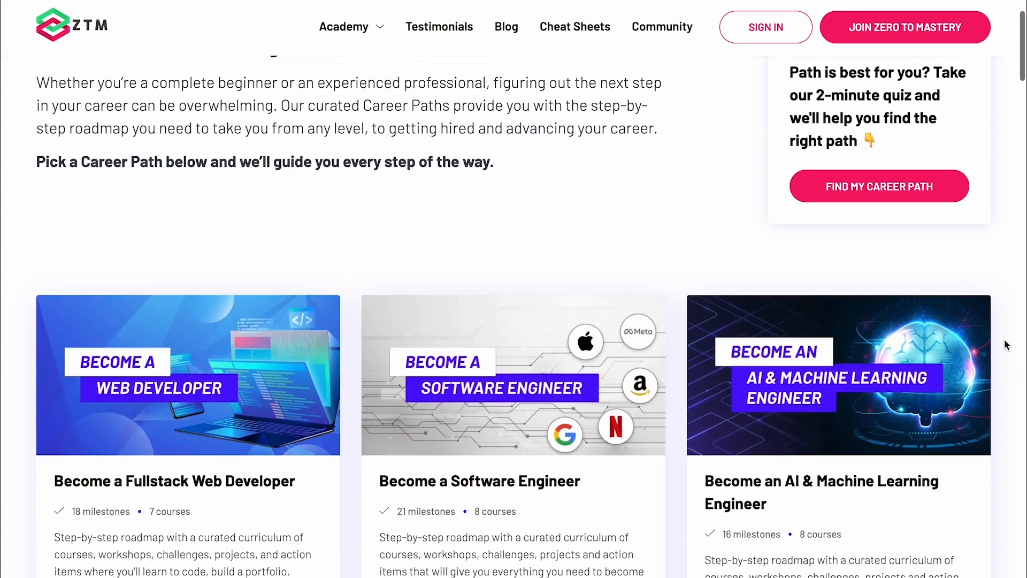
pyautogui.scroll(-3)
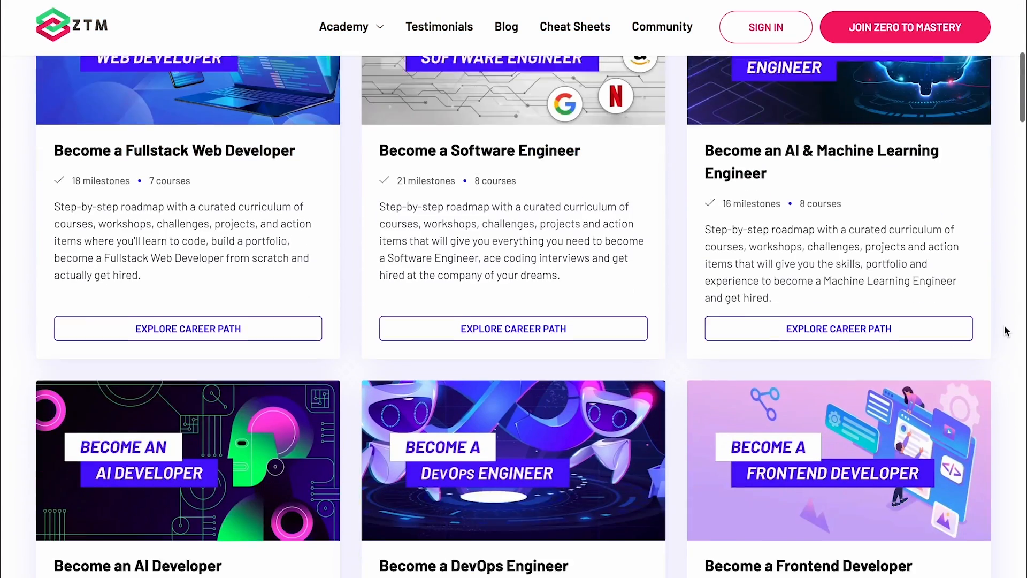
pyautogui.scroll(-3)
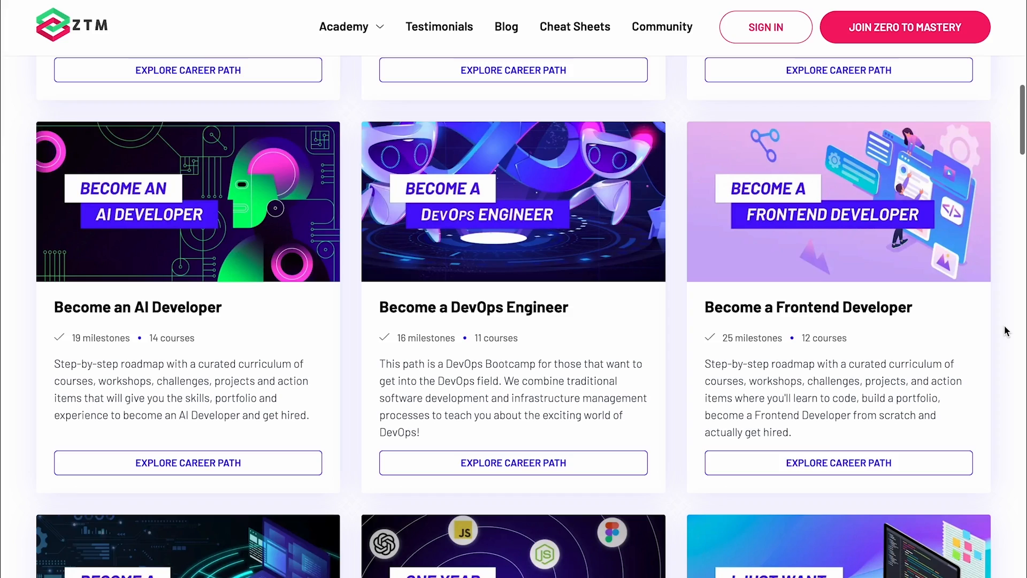
pyautogui.scroll(-3)
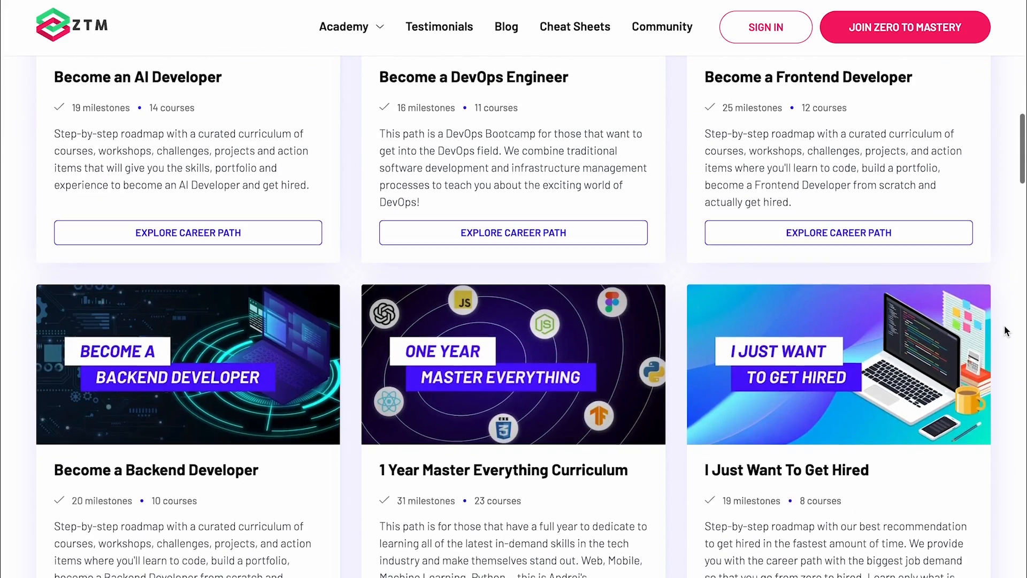
pyautogui.scroll(-3)
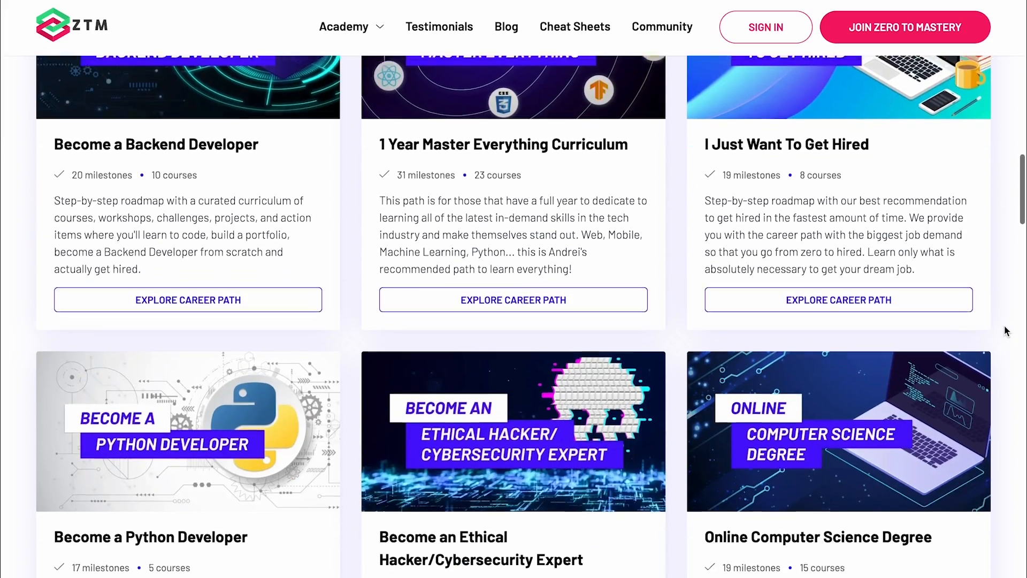
pyautogui.scroll(-3)
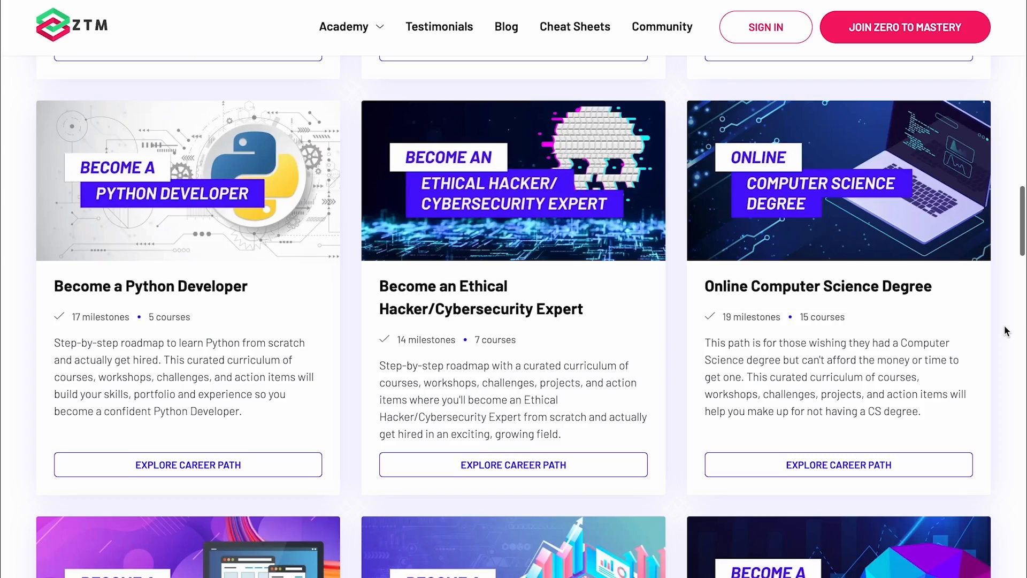
pyautogui.scroll(-3)
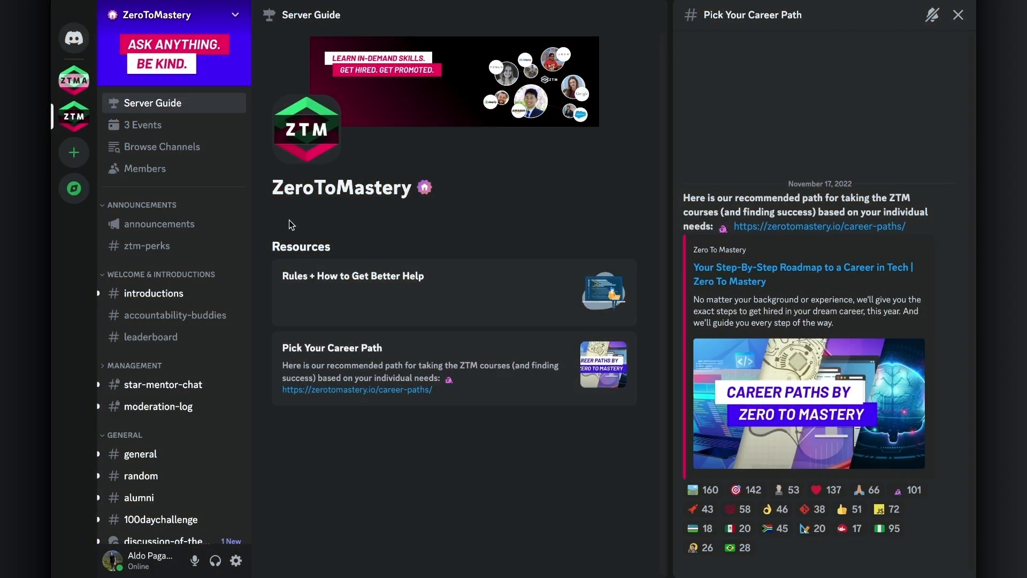
pyautogui.click(145, 125)
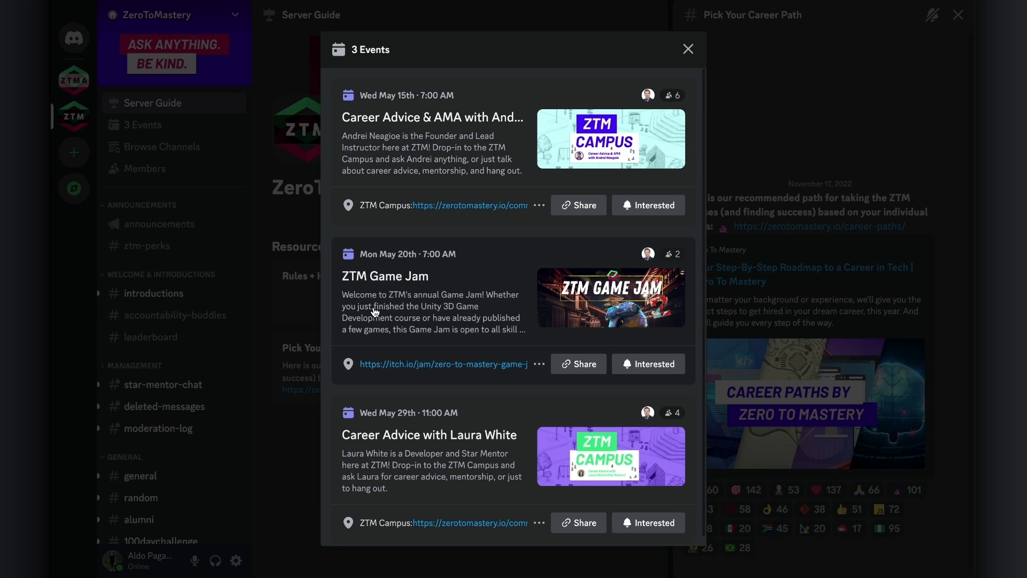
pyautogui.moveTo(382, 482)
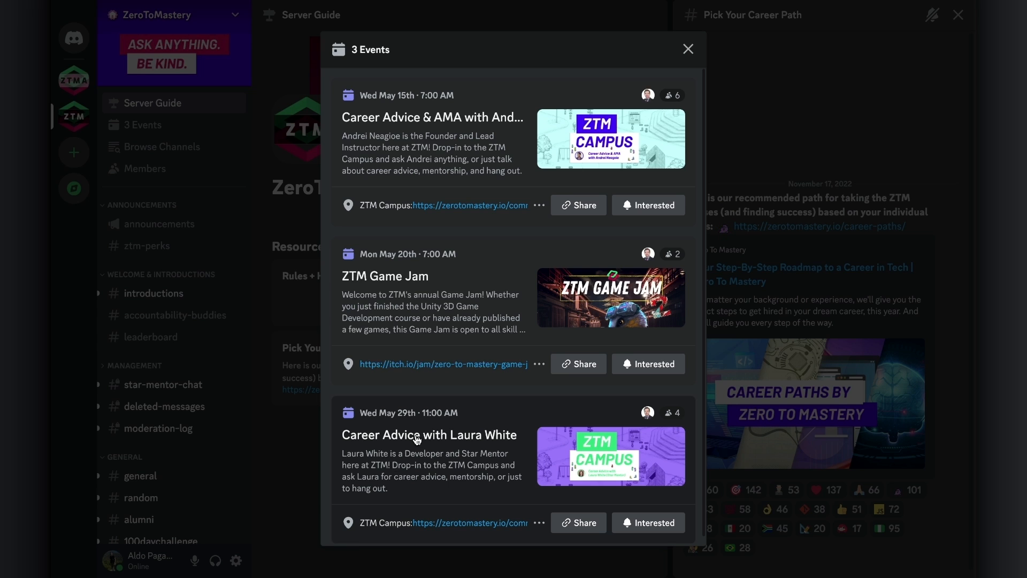
pyautogui.click(688, 49)
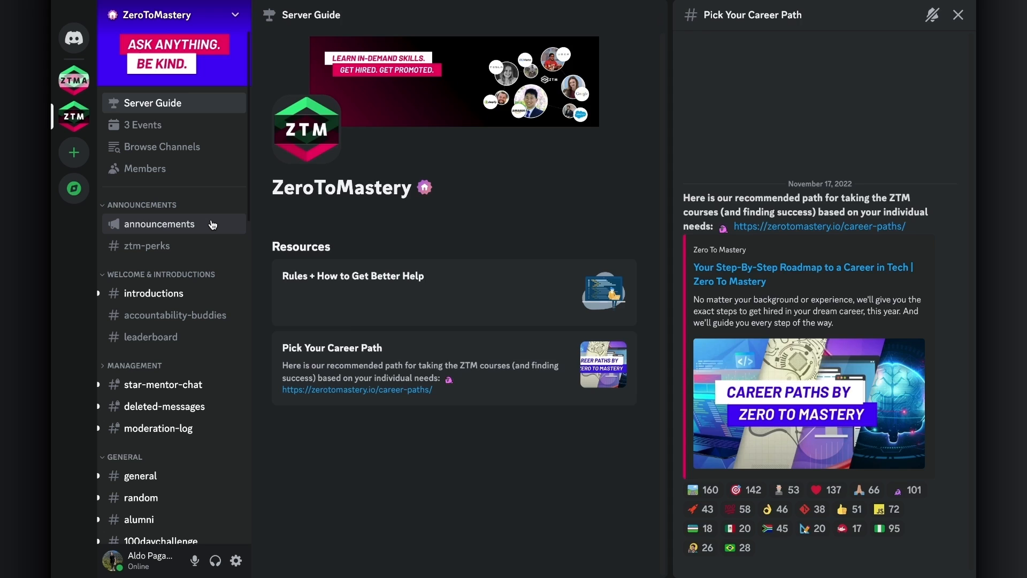
# Open #announcements and scroll the sidebar down through the channel categories.
pyautogui.click(160, 224)
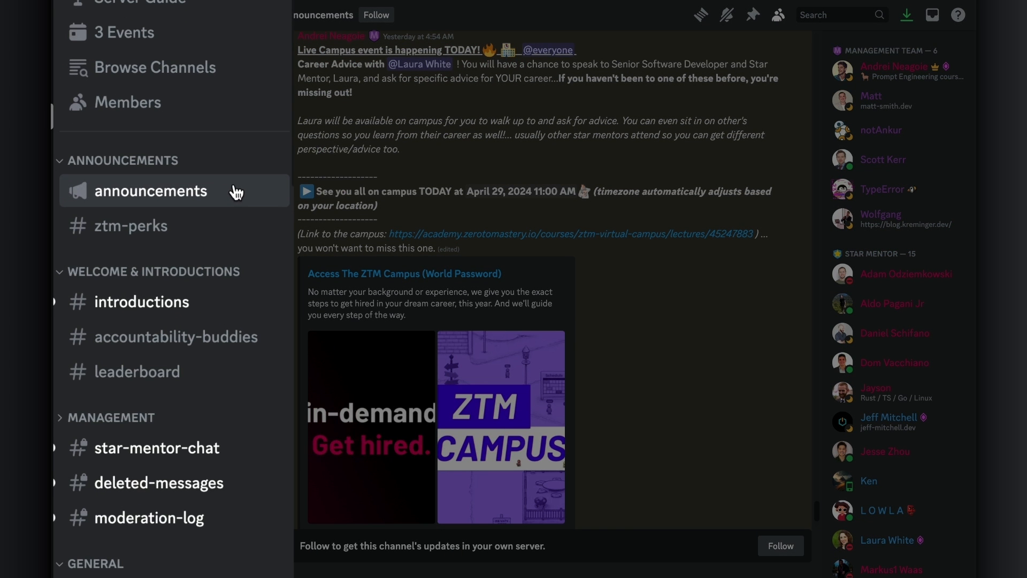
pyautogui.scroll(-3)
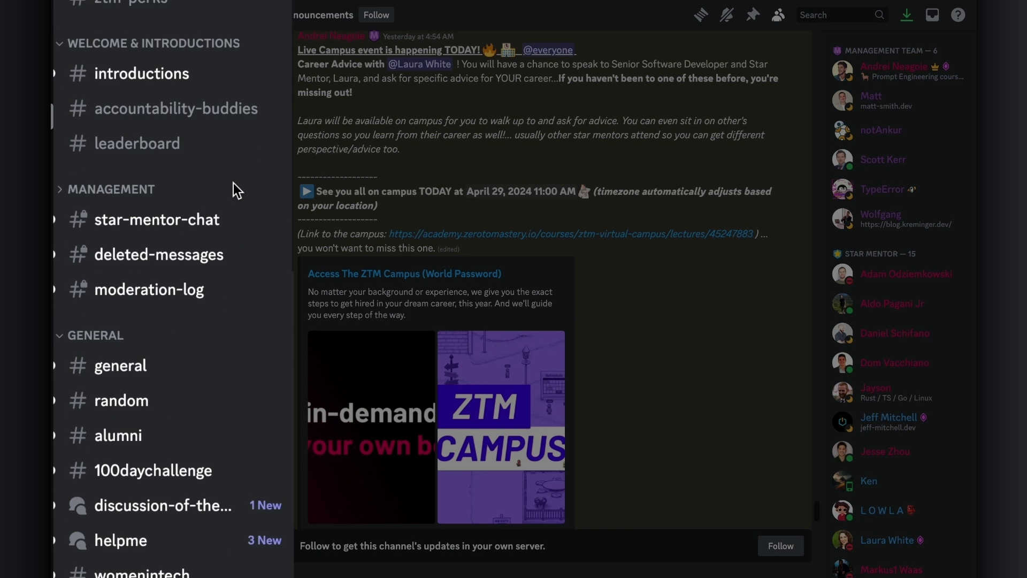
pyautogui.scroll(-3)
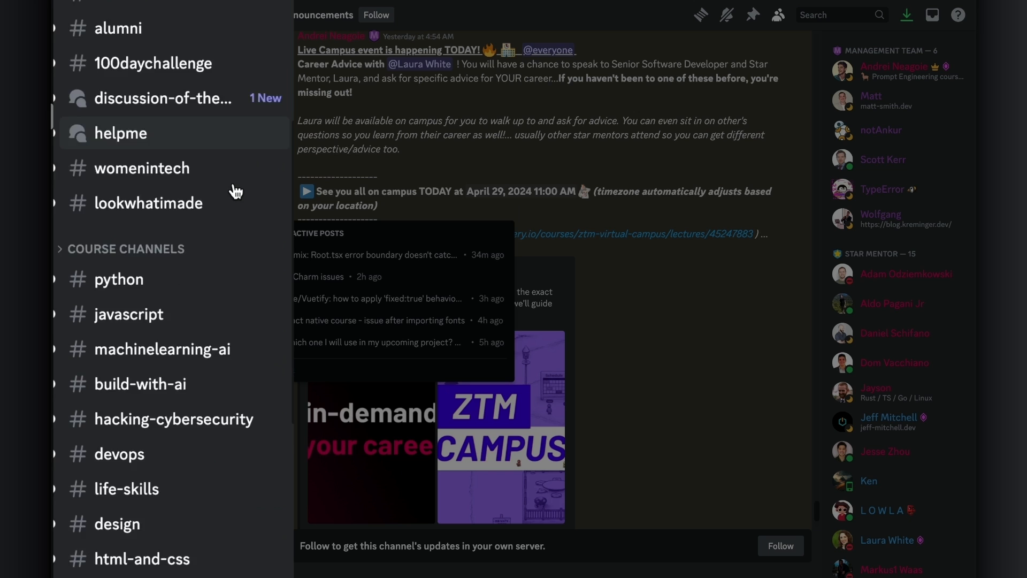
pyautogui.scroll(-3)
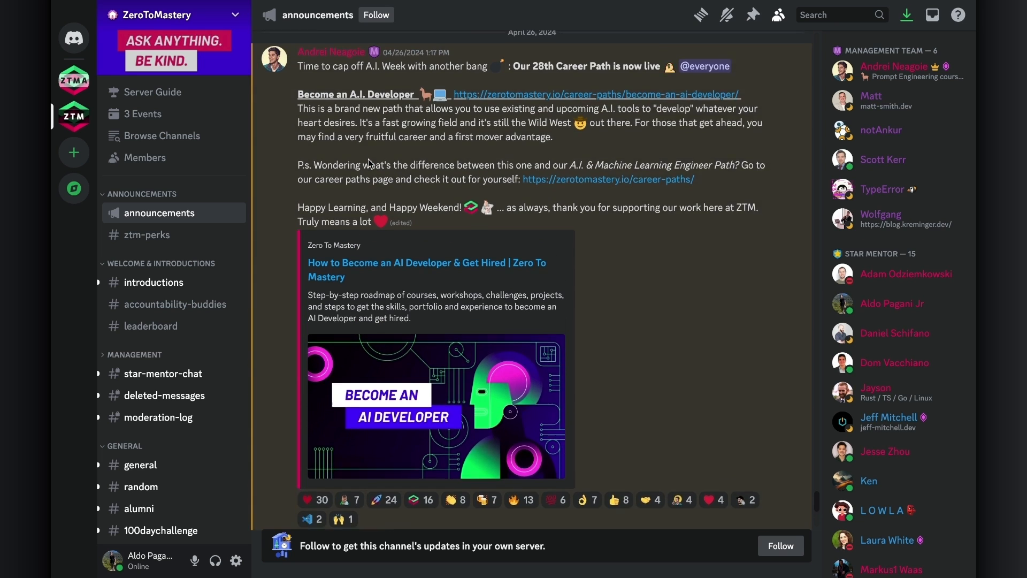
pyautogui.scroll(3)
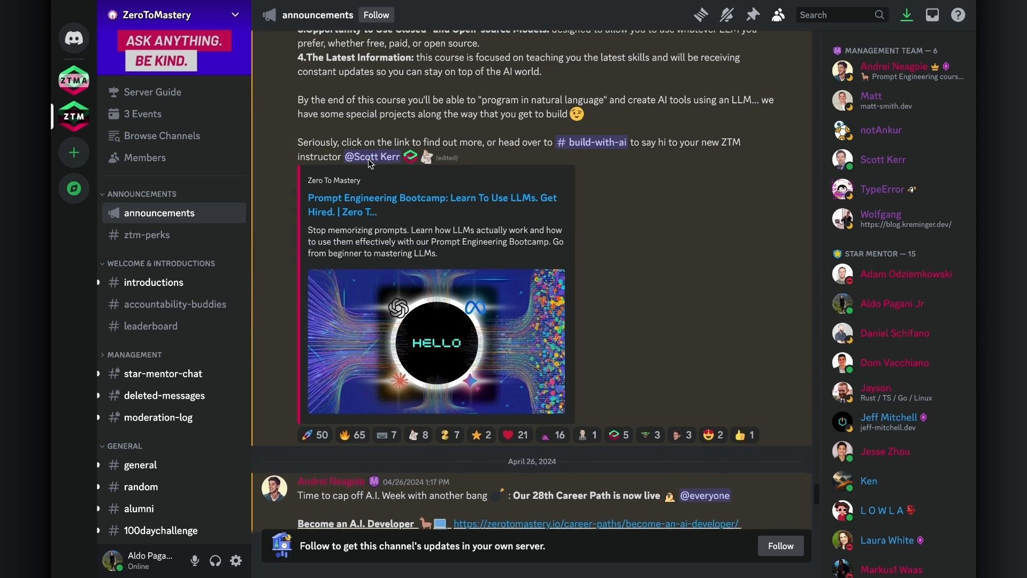
pyautogui.scroll(3)
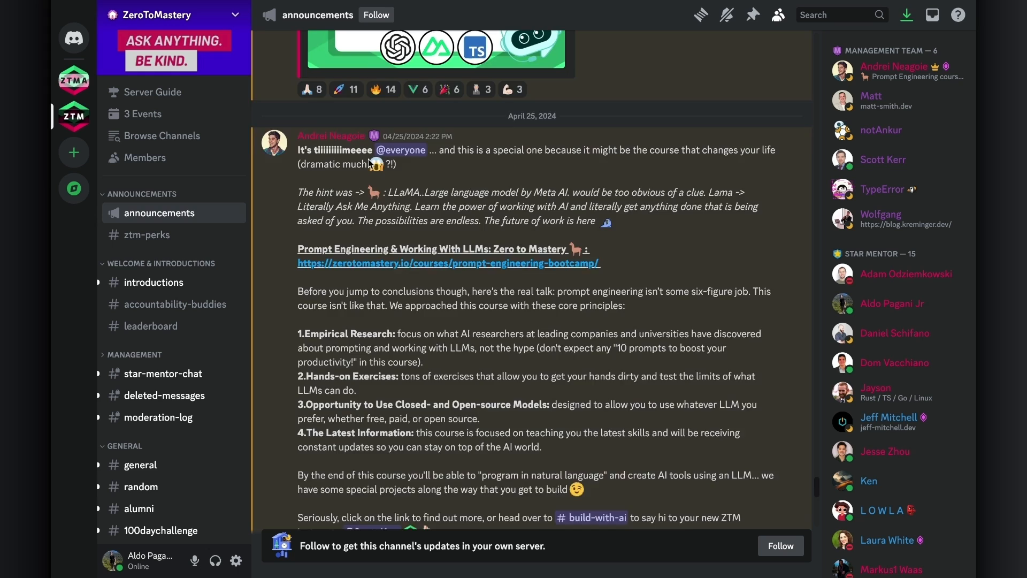
pyautogui.scroll(-3)
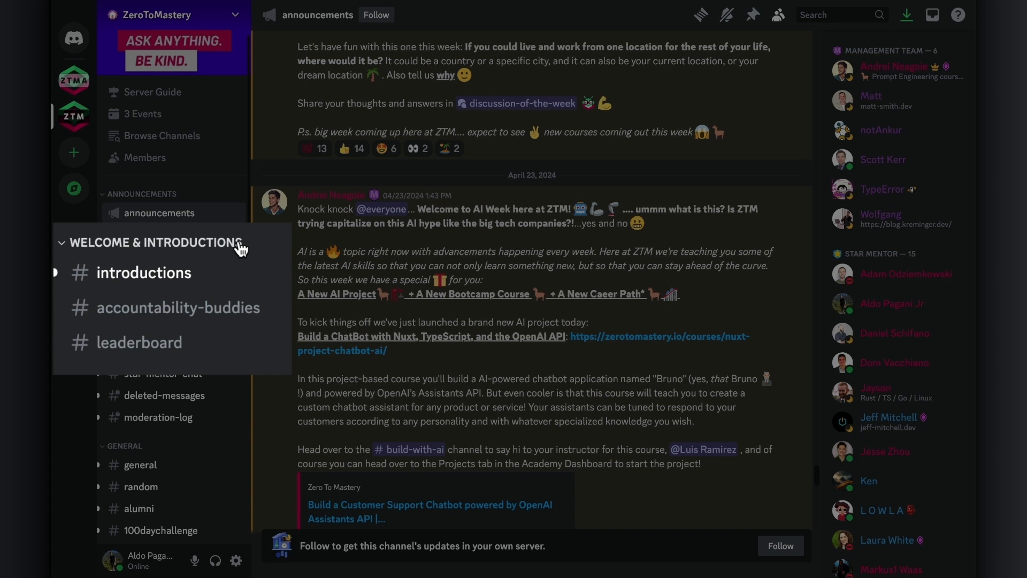
# Visit #introductions, then open #accountability-buddies and scroll up through members' course posts.
pyautogui.click(143, 272)
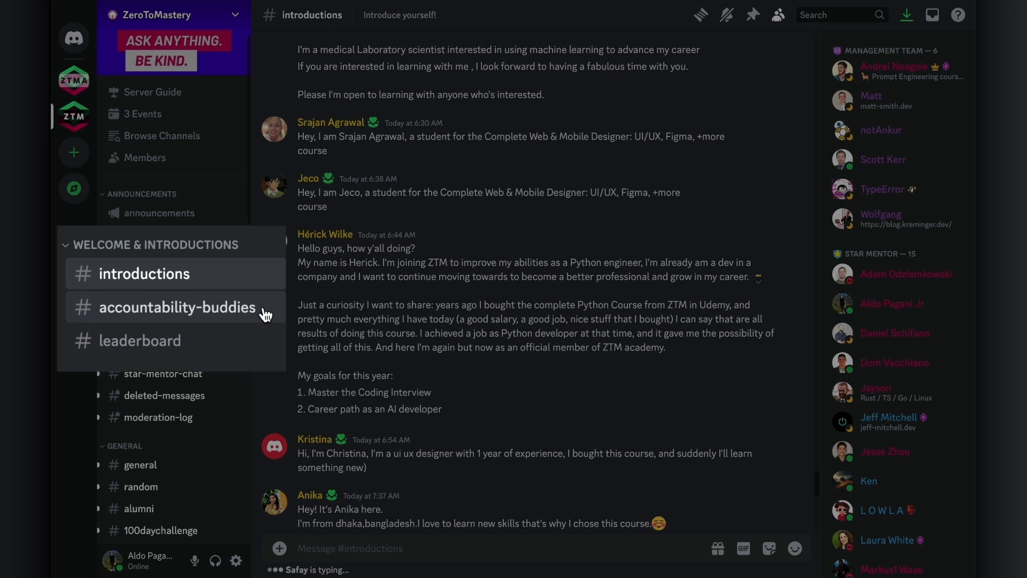
pyautogui.click(177, 308)
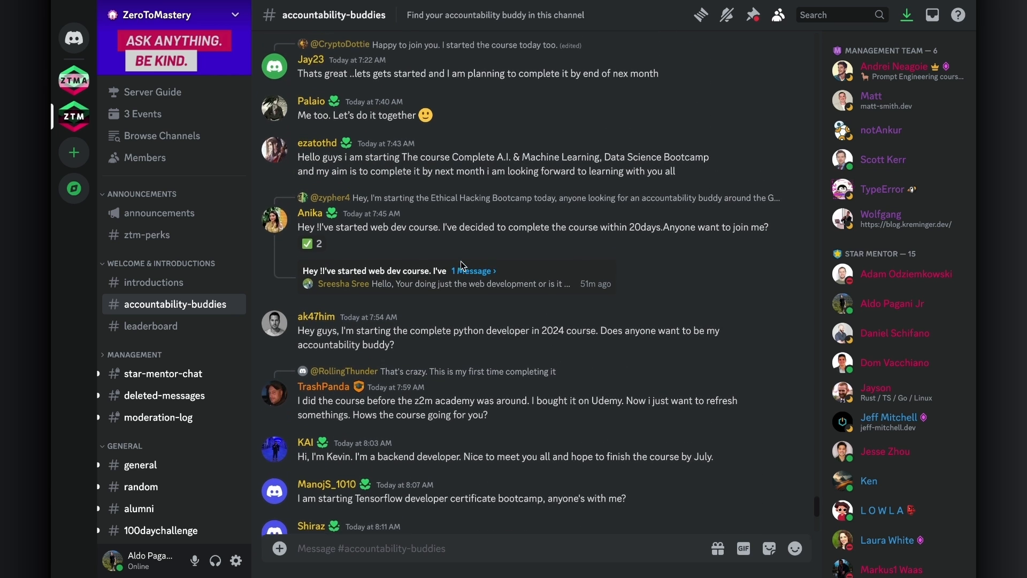
pyautogui.scroll(3)
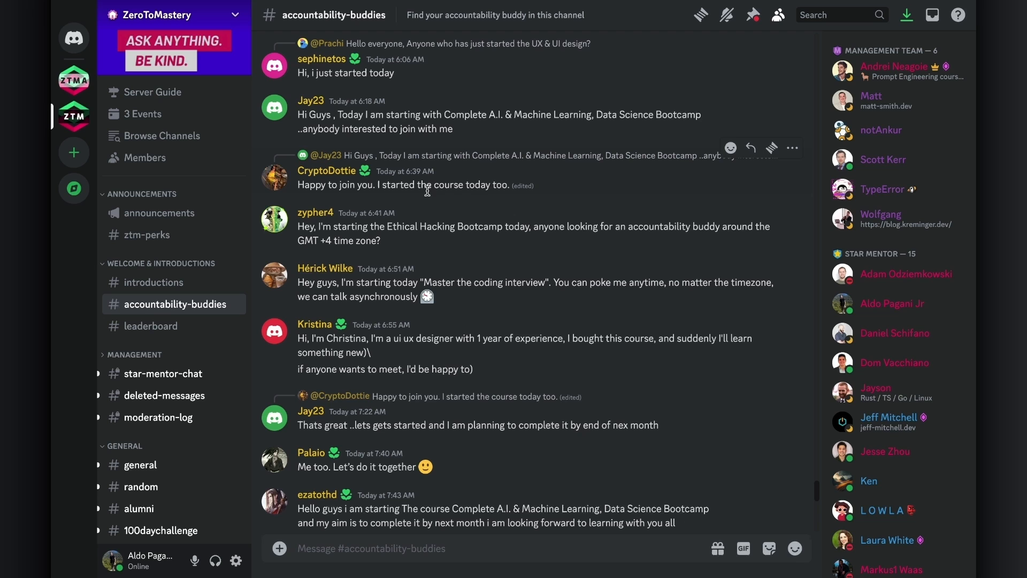
pyautogui.moveTo(510, 187)
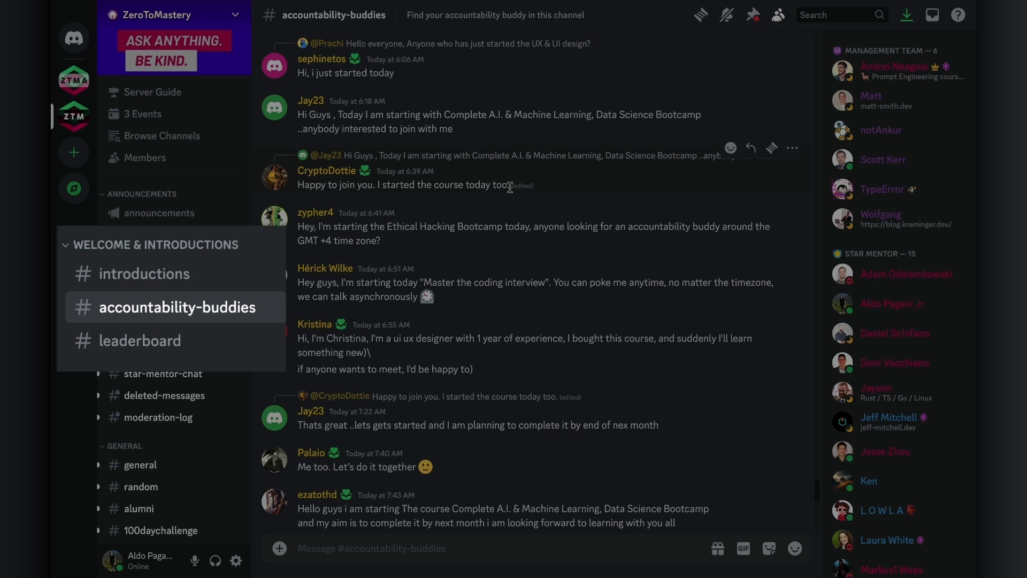
# Open #leaderboard and enter /rank in the message box.
pyautogui.click(140, 341)
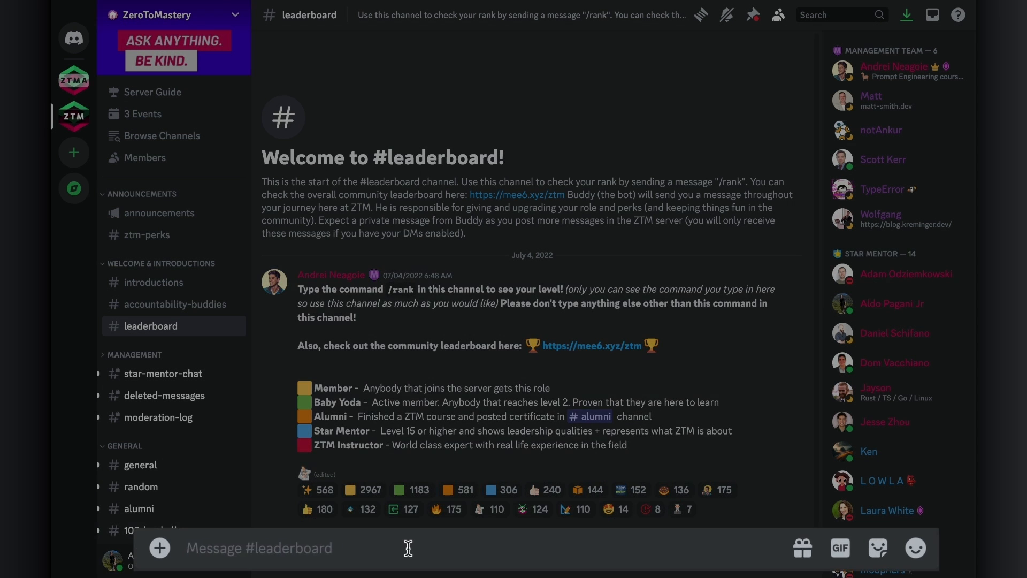
pyautogui.write('/rank')
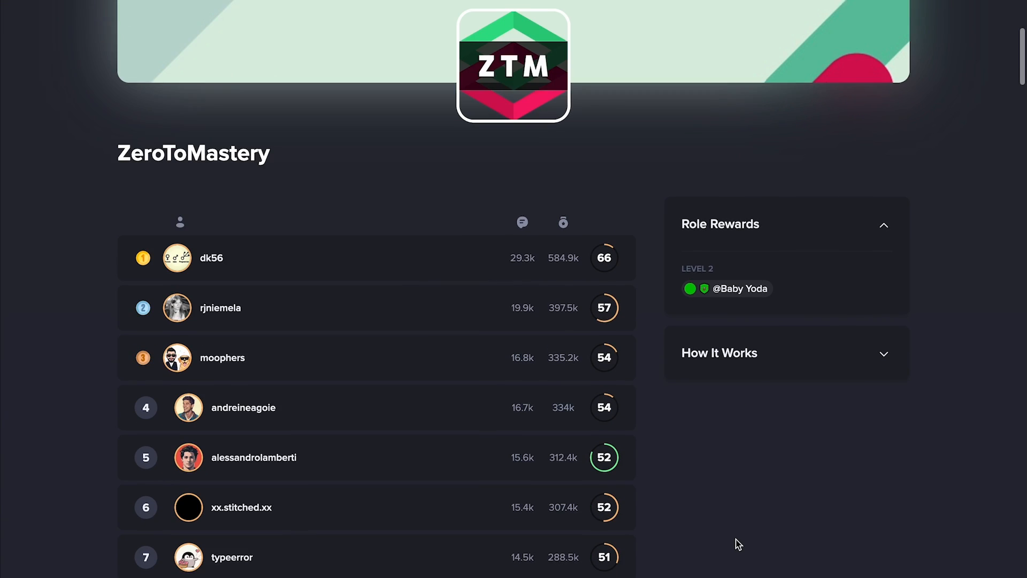
pyautogui.scroll(-3)
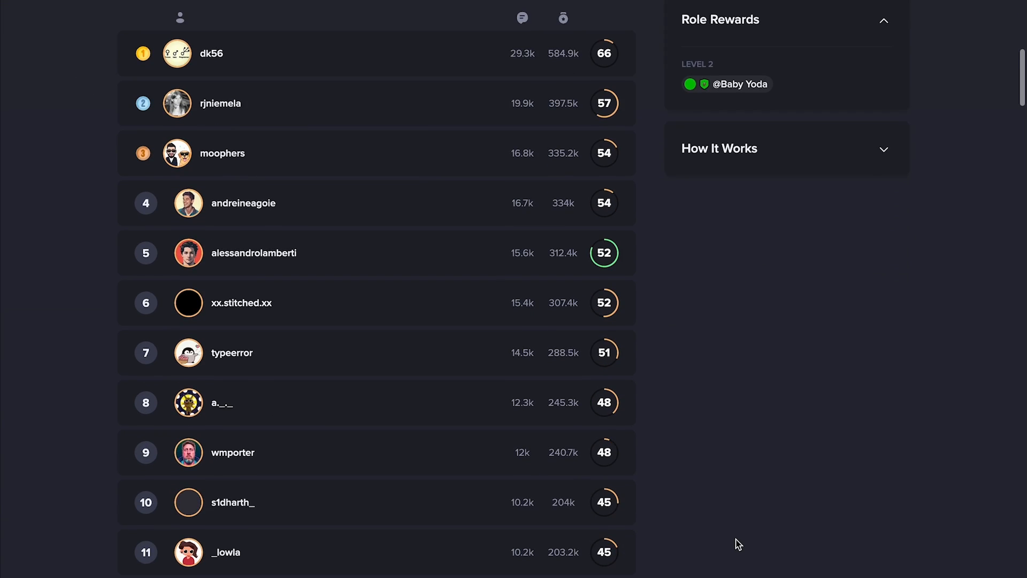
pyautogui.scroll(-3)
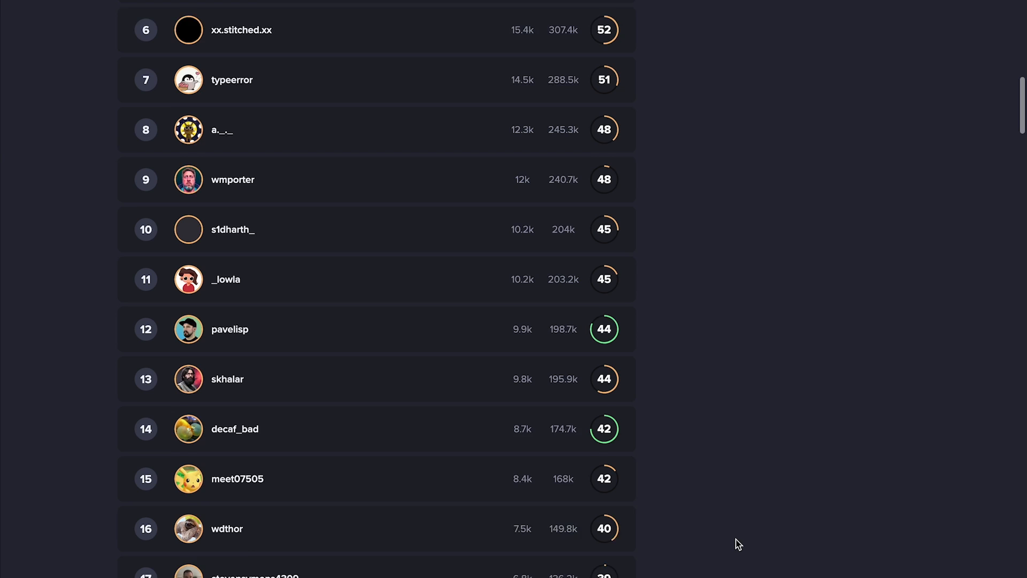
pyautogui.scroll(-3)
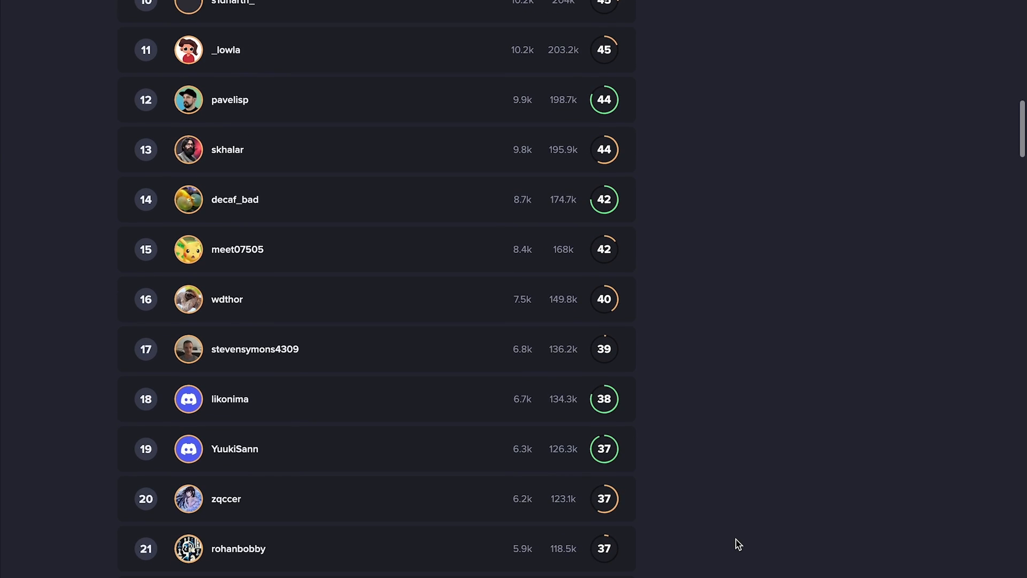
pyautogui.scroll(-3)
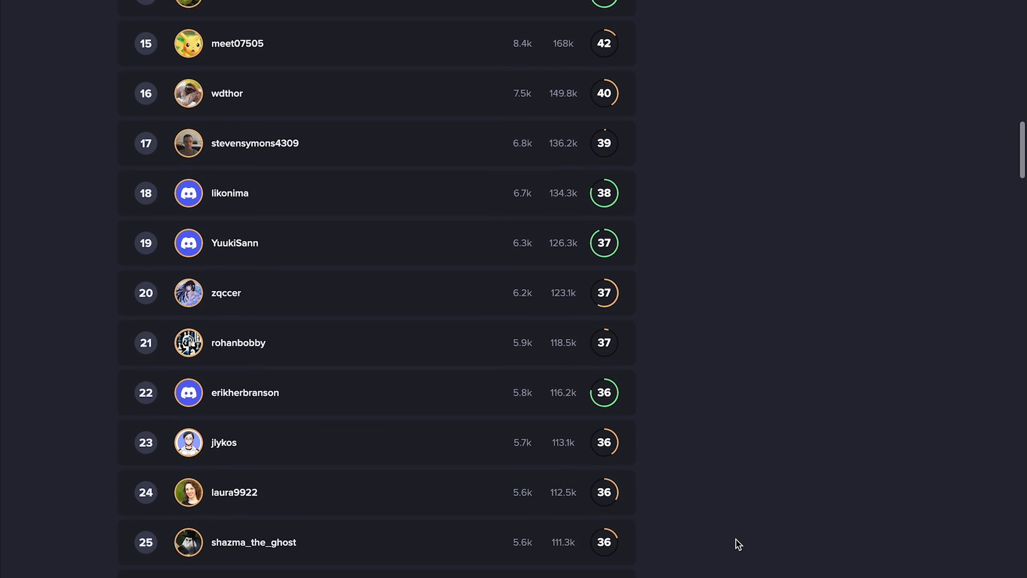
pyautogui.scroll(-3)
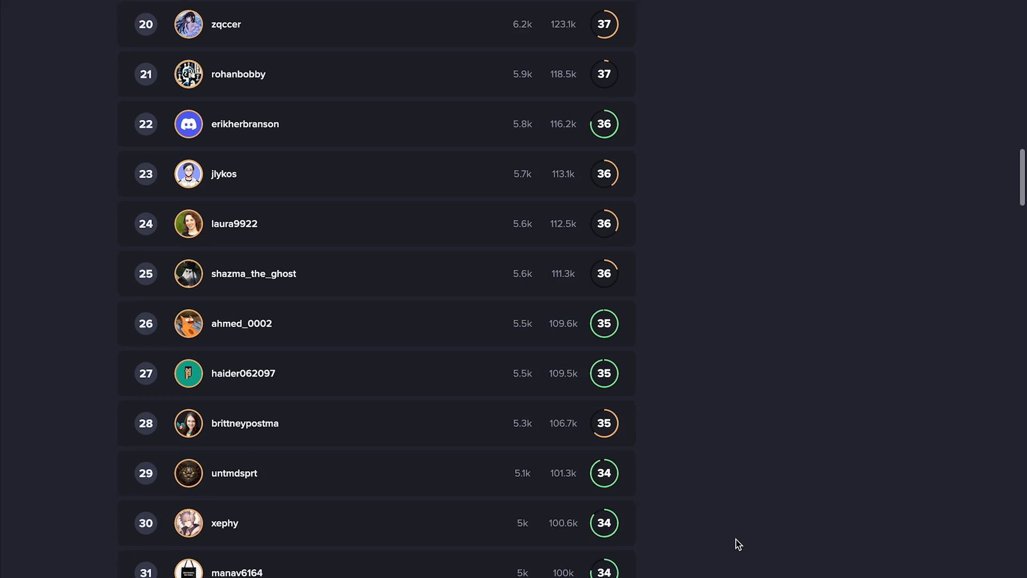
pyautogui.scroll(-3)
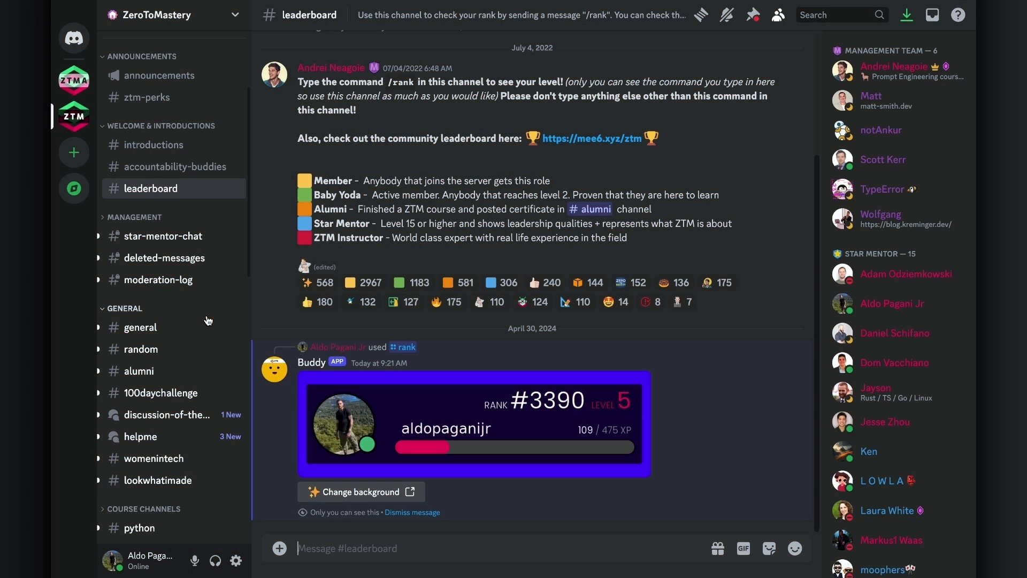
# Scroll through #general, then switch to the #100daychallenge channel.
pyautogui.click(140, 327)
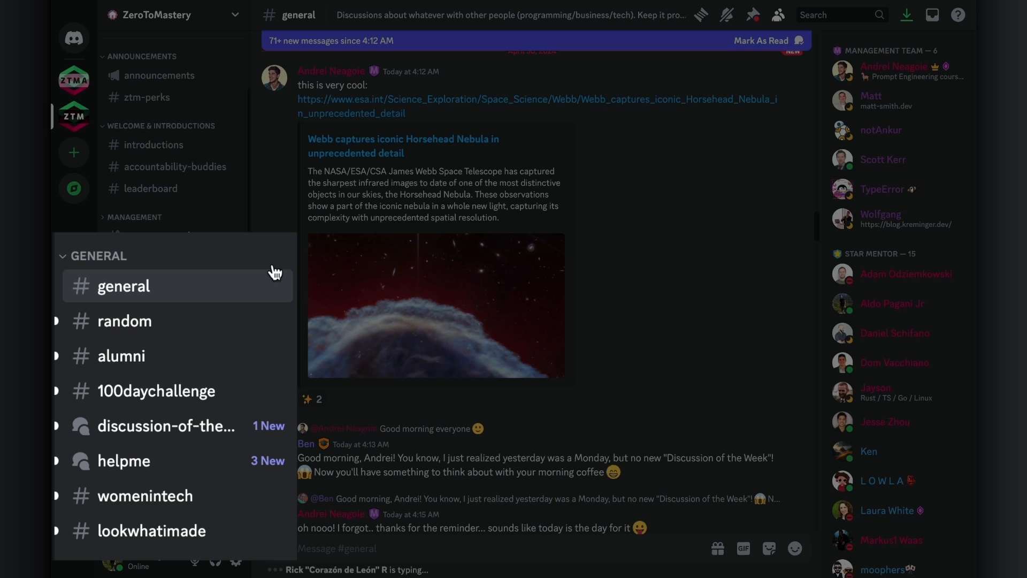
pyautogui.scroll(-3)
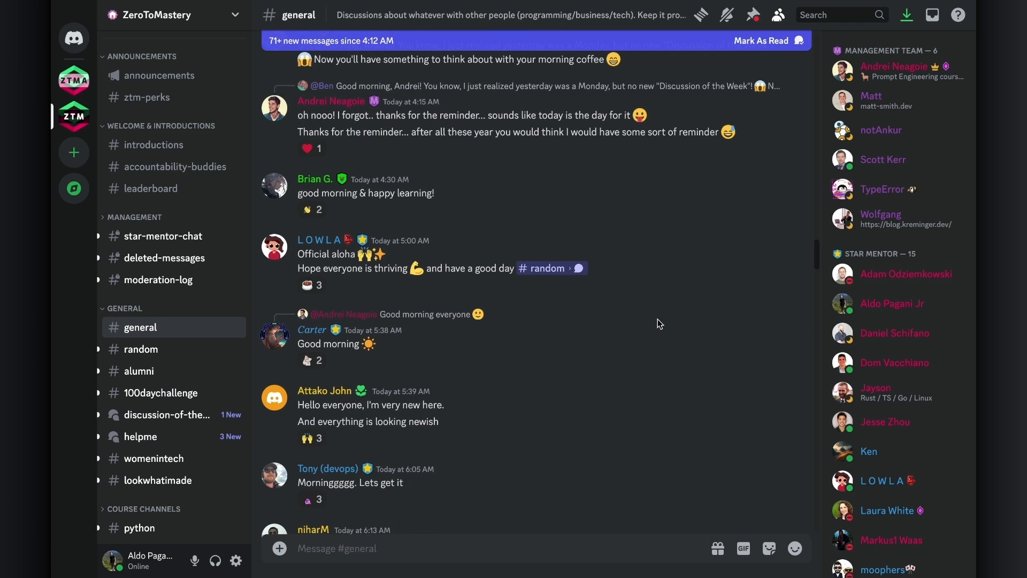
pyautogui.scroll(-3)
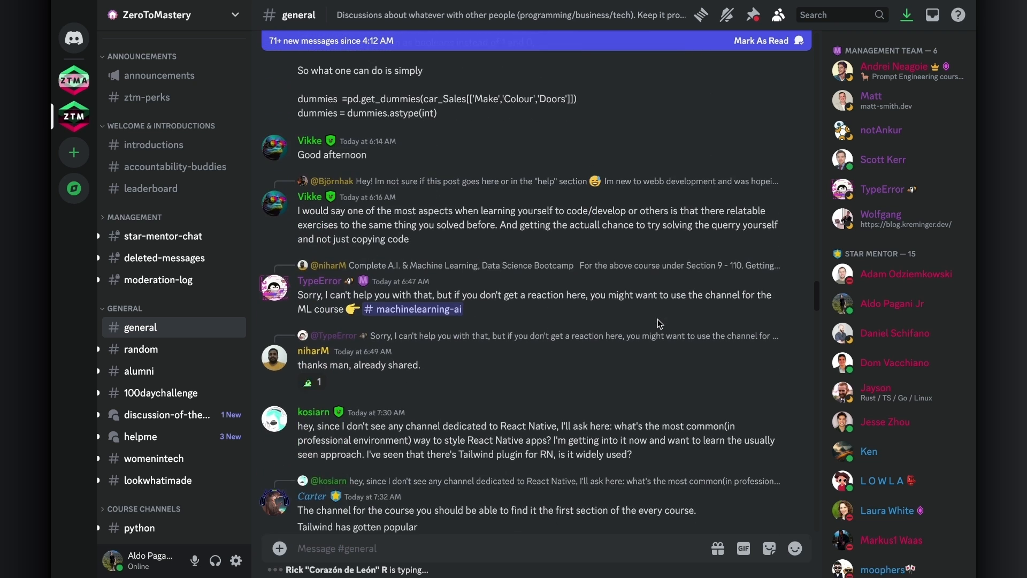
pyautogui.scroll(-3)
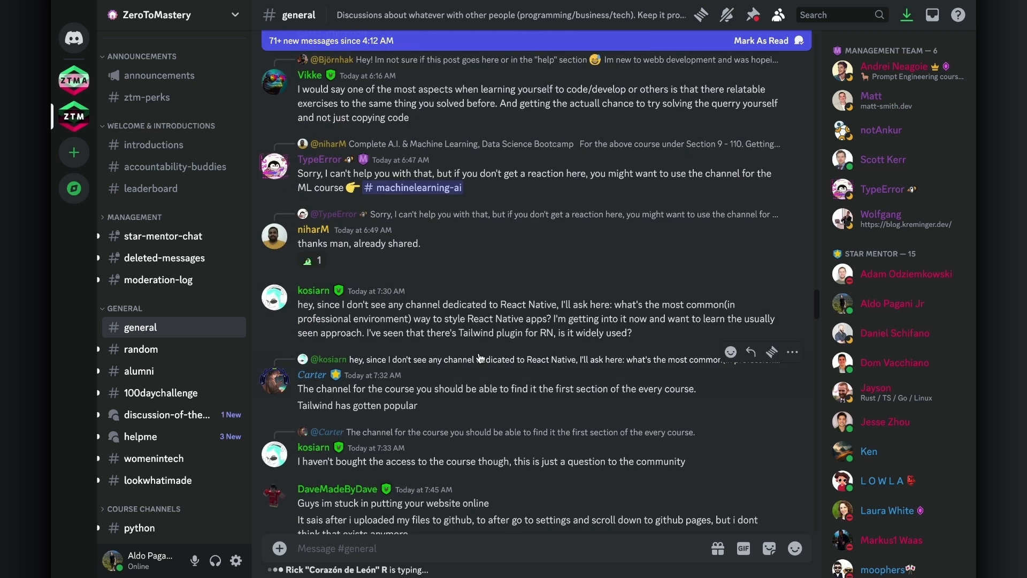
pyautogui.click(162, 392)
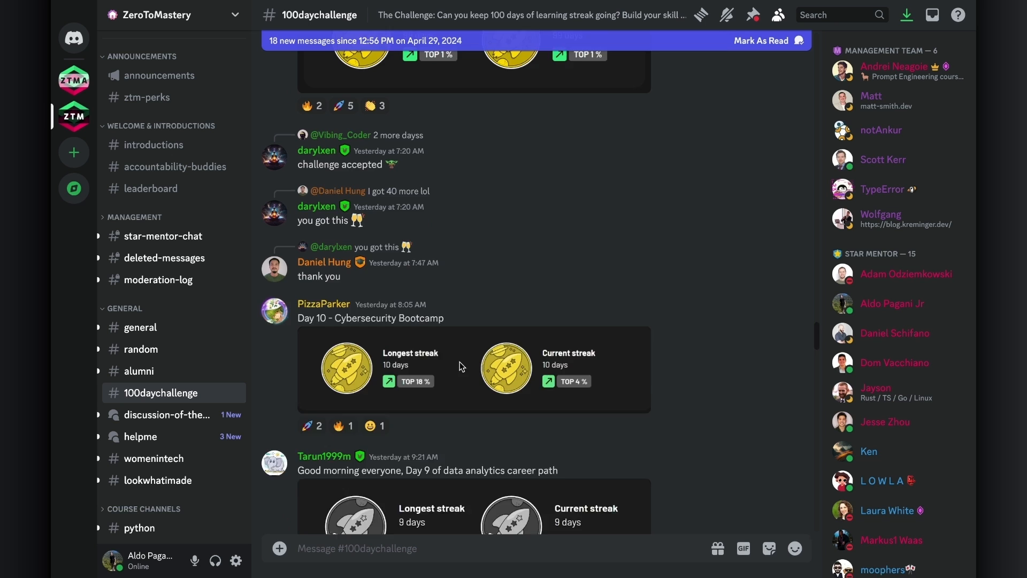
pyautogui.scroll(-3)
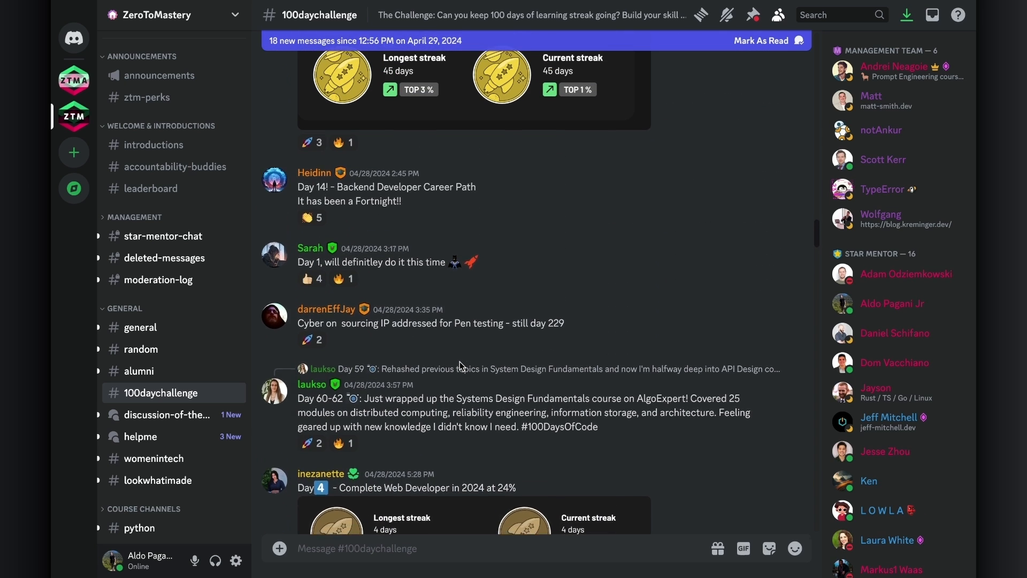
pyautogui.scroll(3)
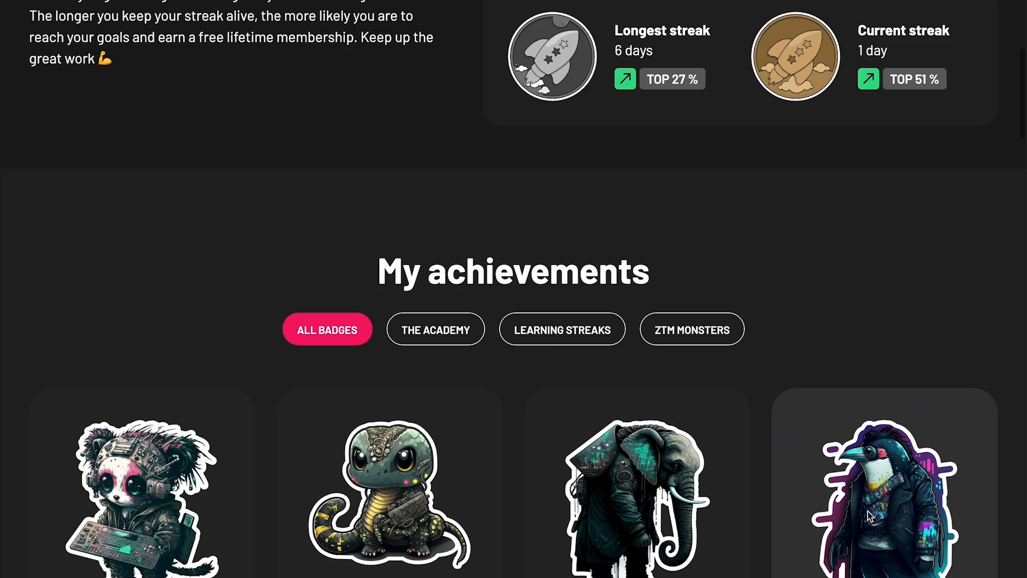
# Scroll ZTM Passport down to the My achievements badges like Pandance, Pye and Xunil.
pyautogui.scroll(-3)
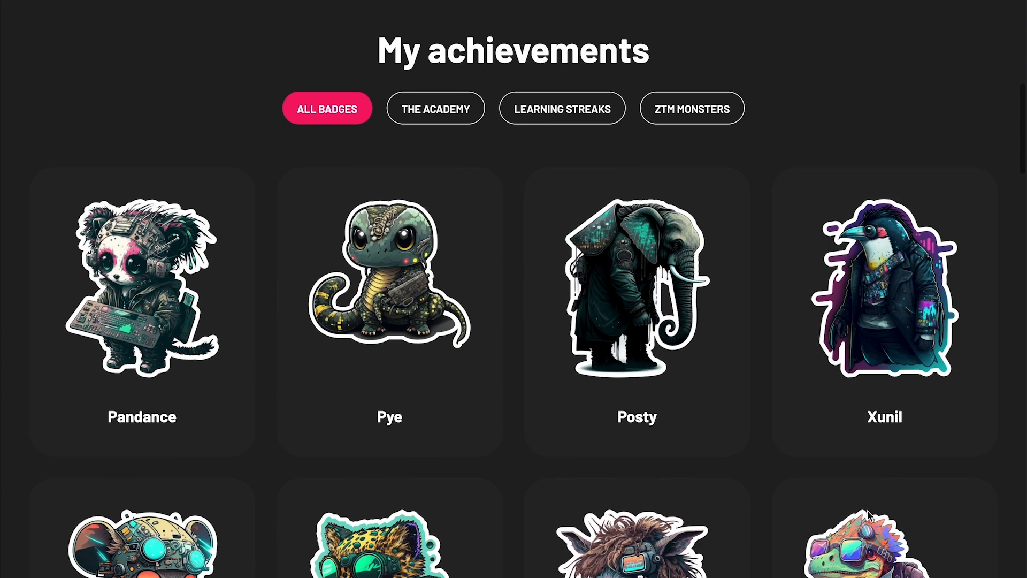
pyautogui.scroll(-3)
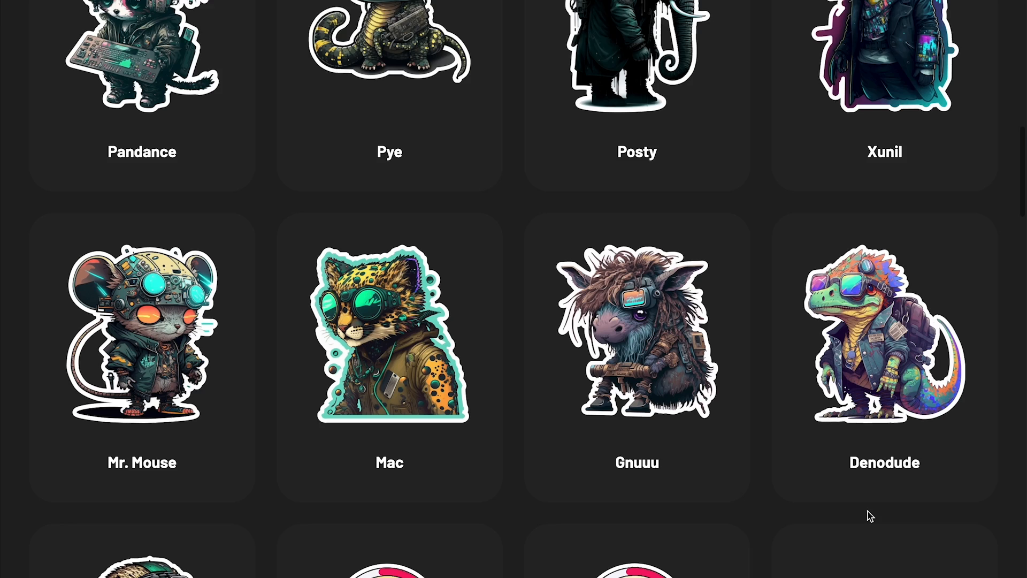
pyautogui.scroll(-3)
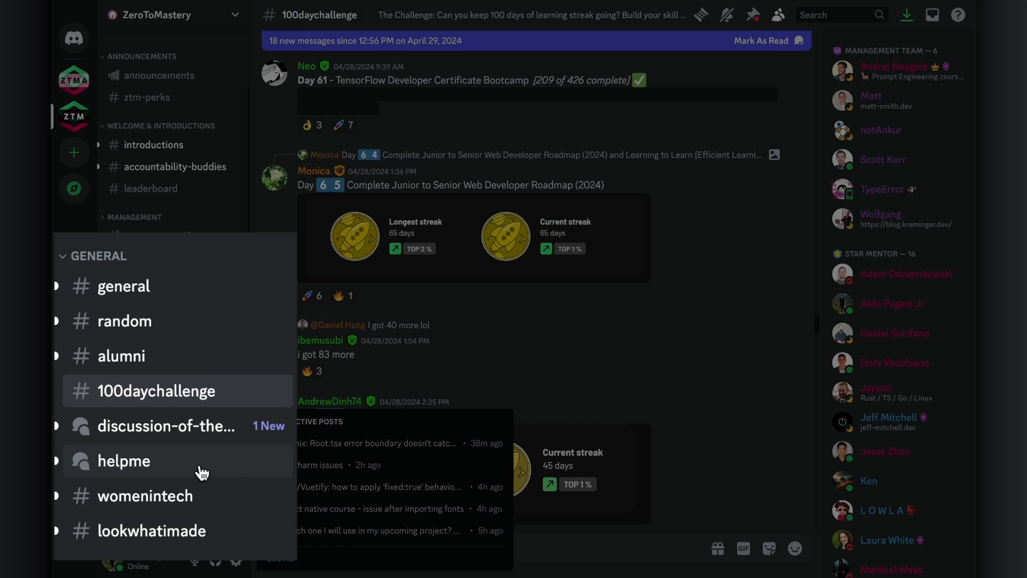
# Open #helpme and read the Remix Root.tsx error boundary thread's replies.
pyautogui.click(124, 461)
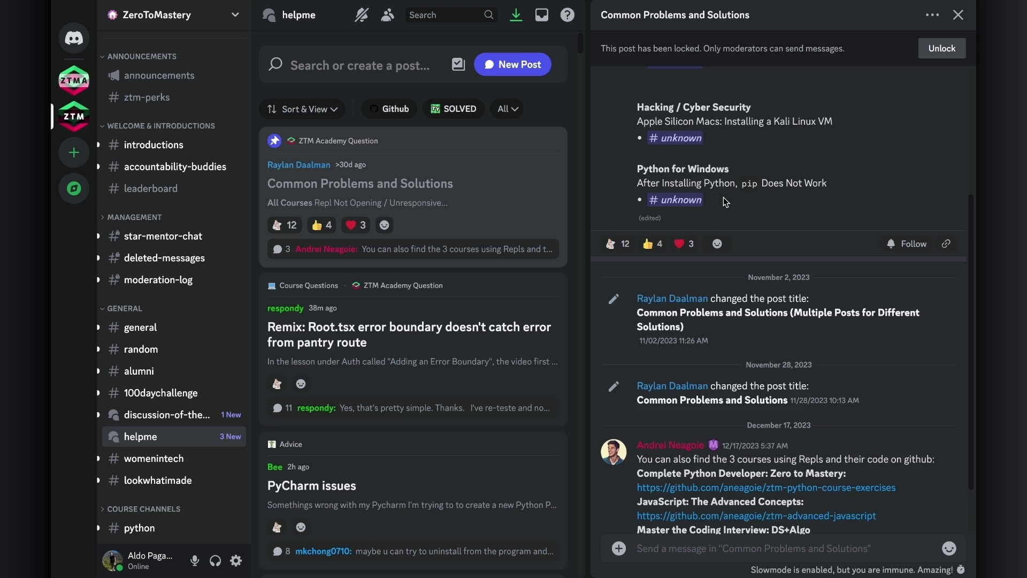
pyautogui.scroll(-3)
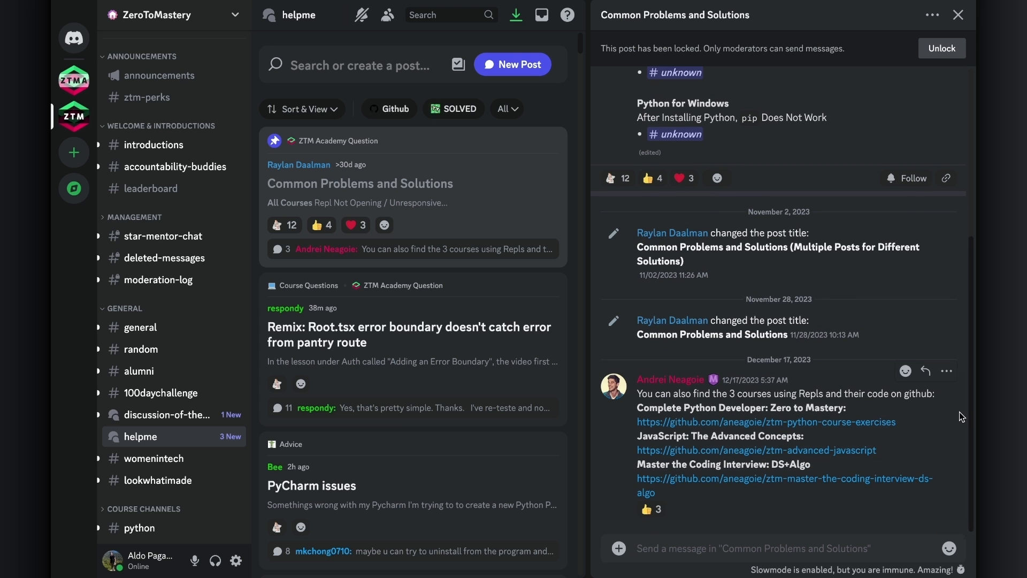
pyautogui.moveTo(507, 368)
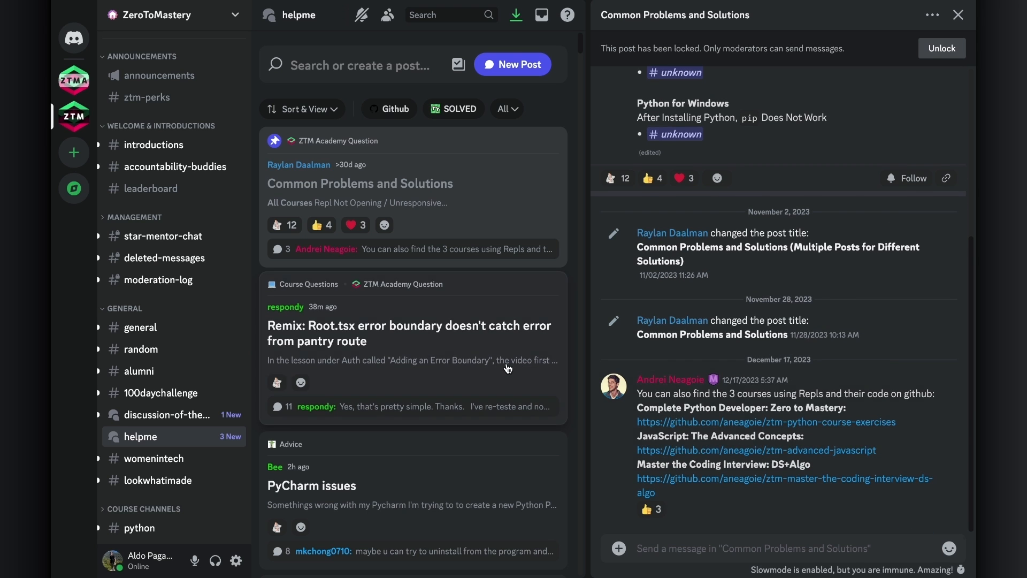
pyautogui.click(408, 334)
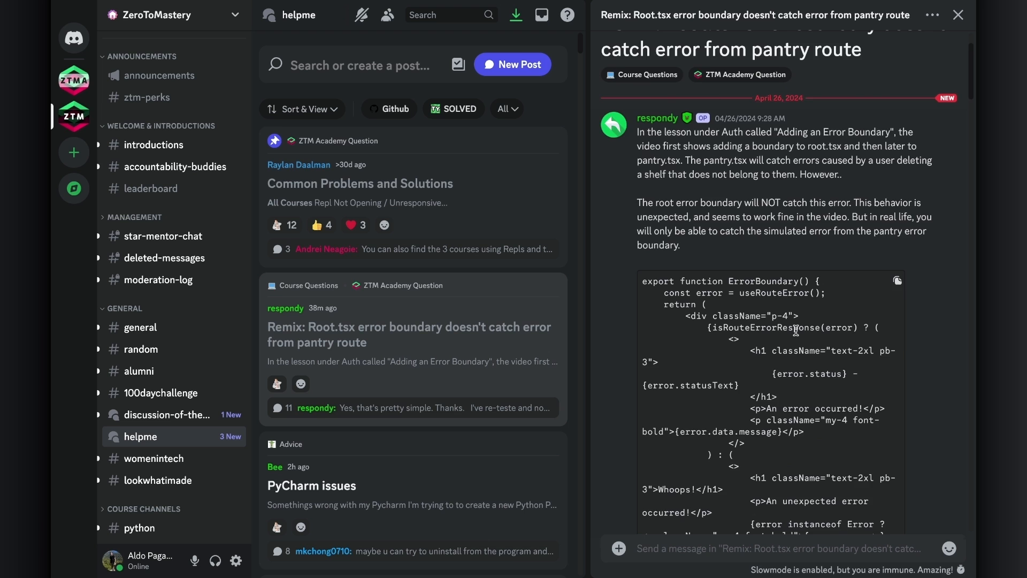
pyautogui.scroll(-3)
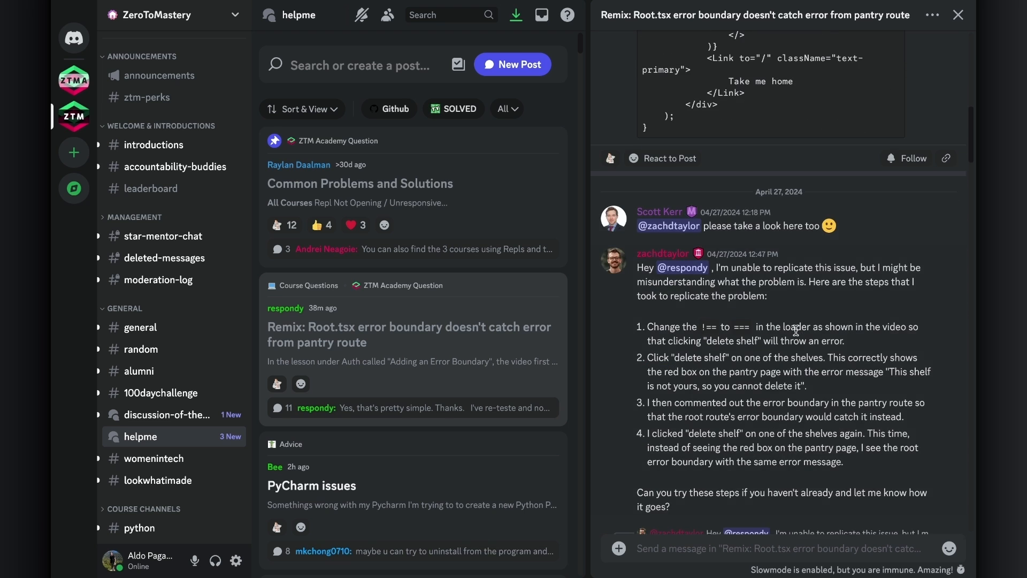
pyautogui.scroll(-3)
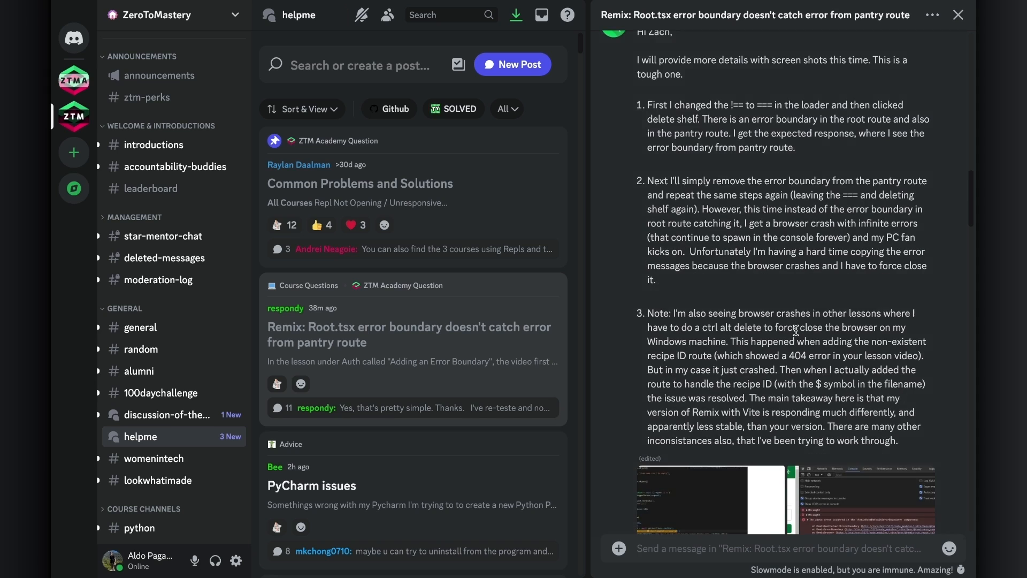
pyautogui.scroll(-3)
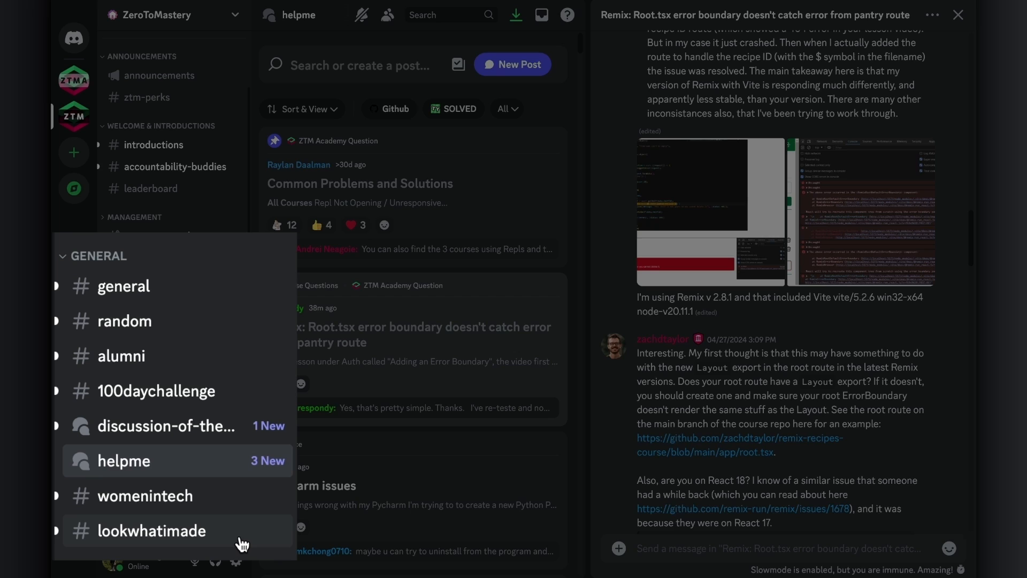
# Open #lookwhatimade and browse member projects like the WhatsApp clone and Google Maps article.
pyautogui.click(152, 530)
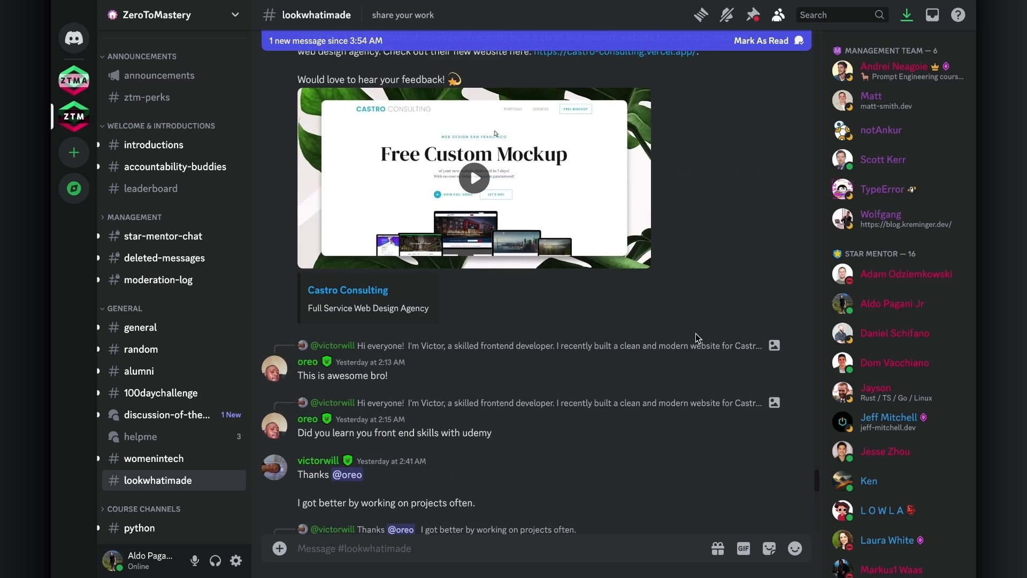
pyautogui.scroll(3)
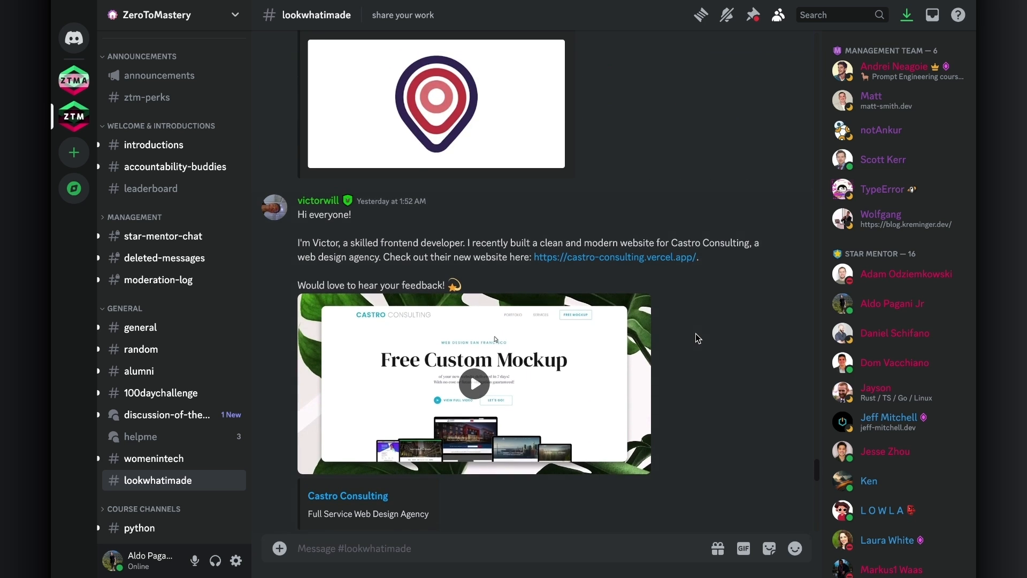
pyautogui.scroll(-3)
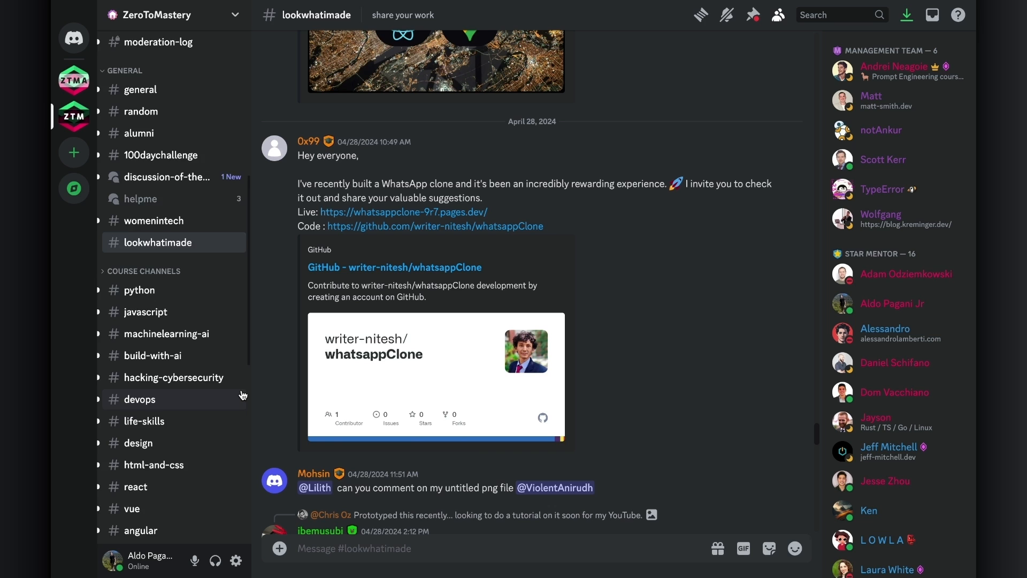
pyautogui.scroll(-3)
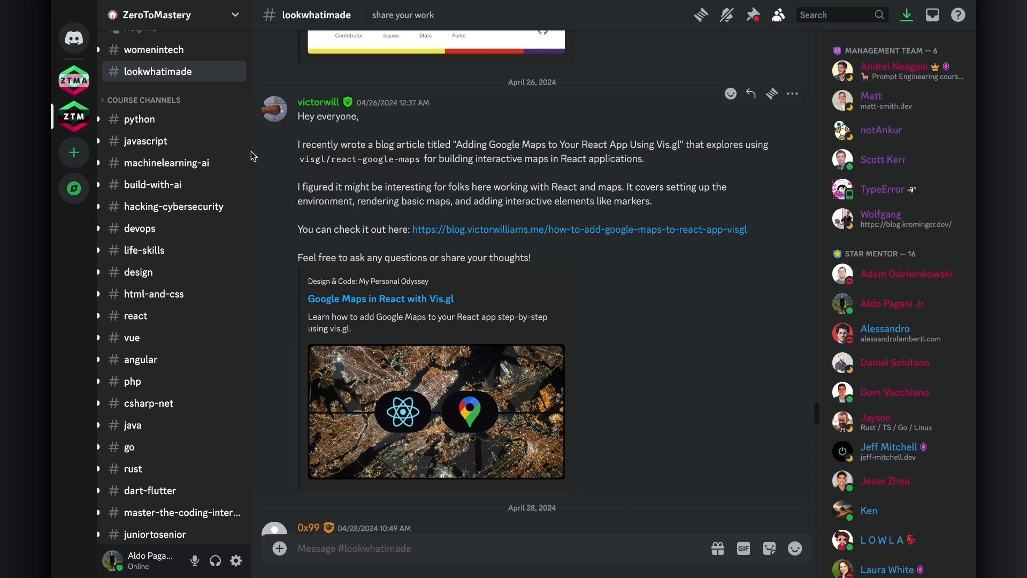
pyautogui.click(141, 100)
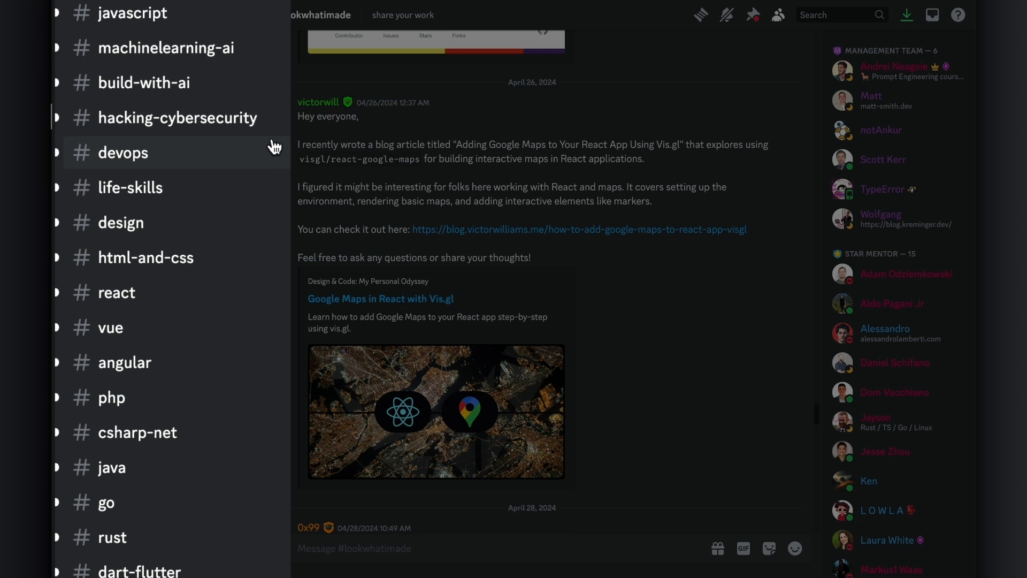
pyautogui.scroll(-3)
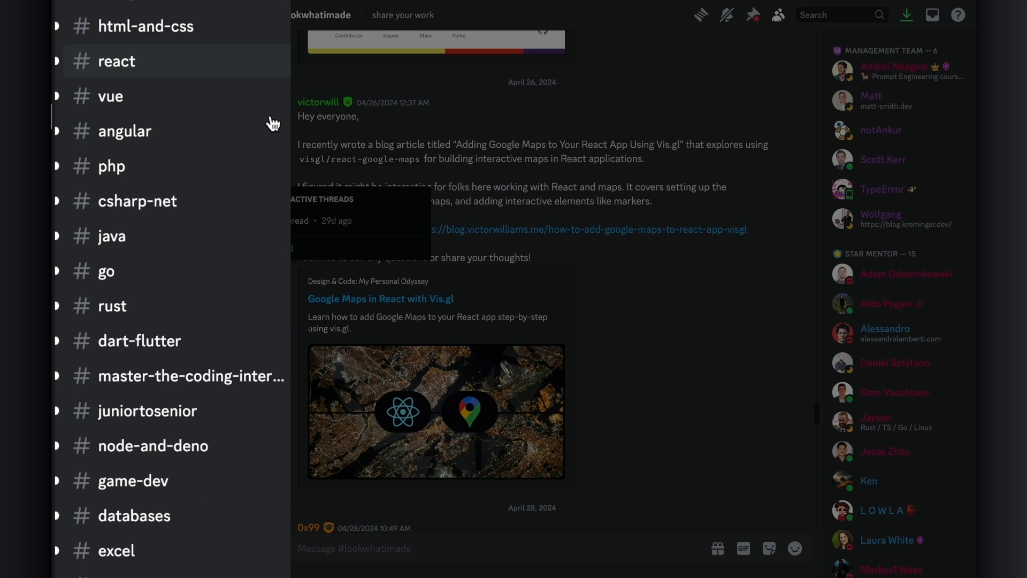
pyautogui.scroll(-3)
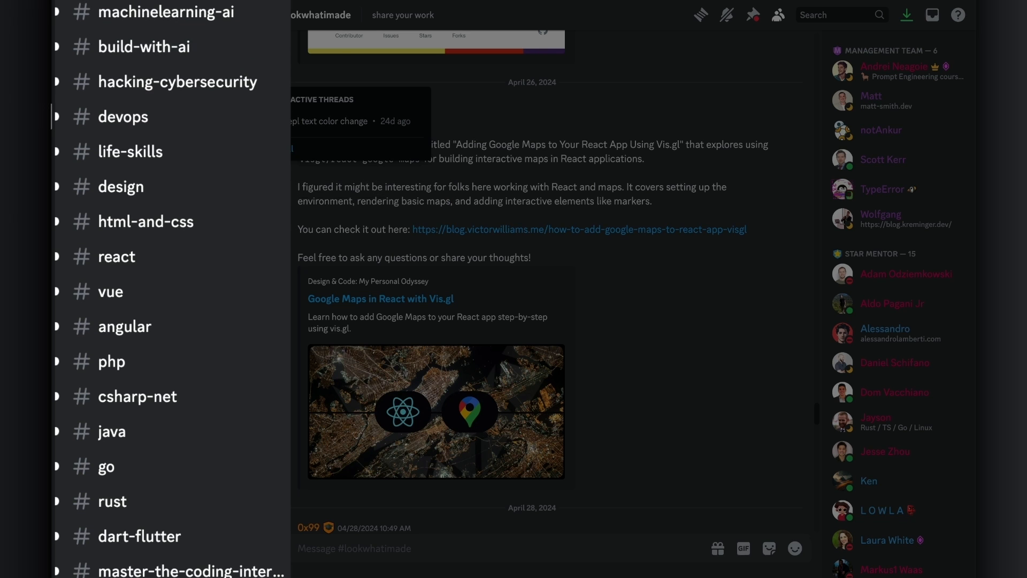
pyautogui.click(139, 97)
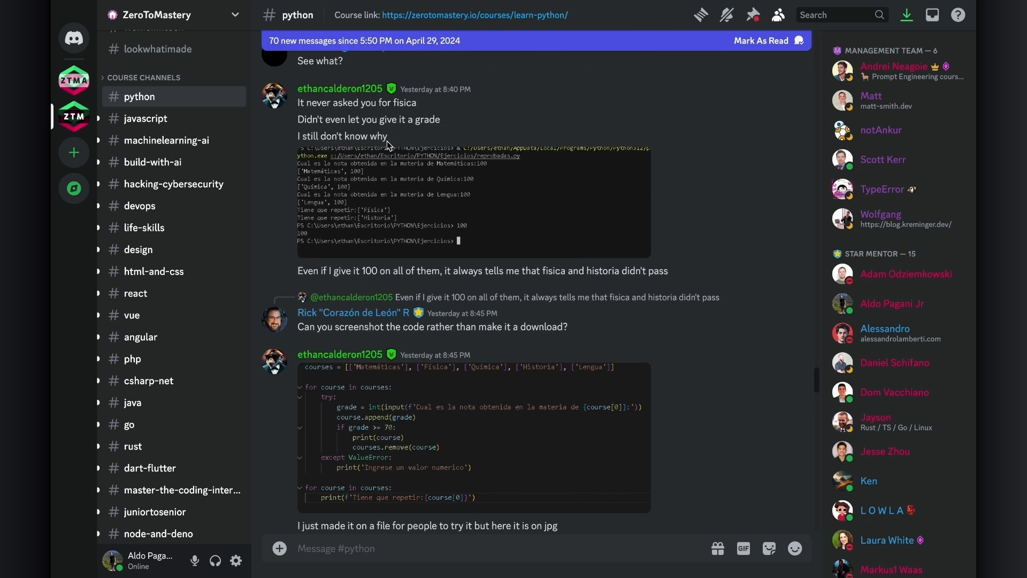
# Scroll the sidebar up and open the #javascript course channel.
pyautogui.scroll(3)
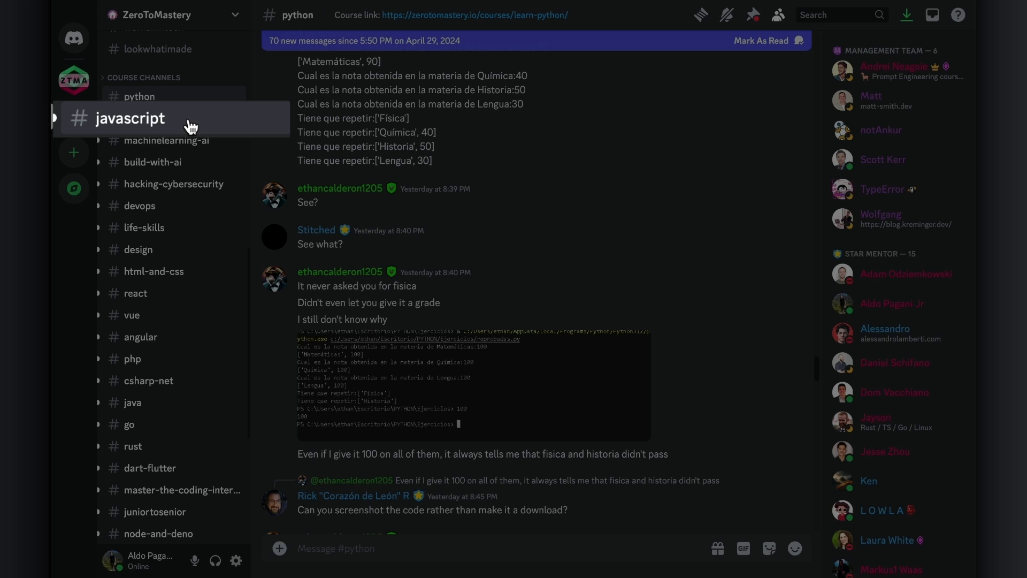
pyautogui.click(138, 119)
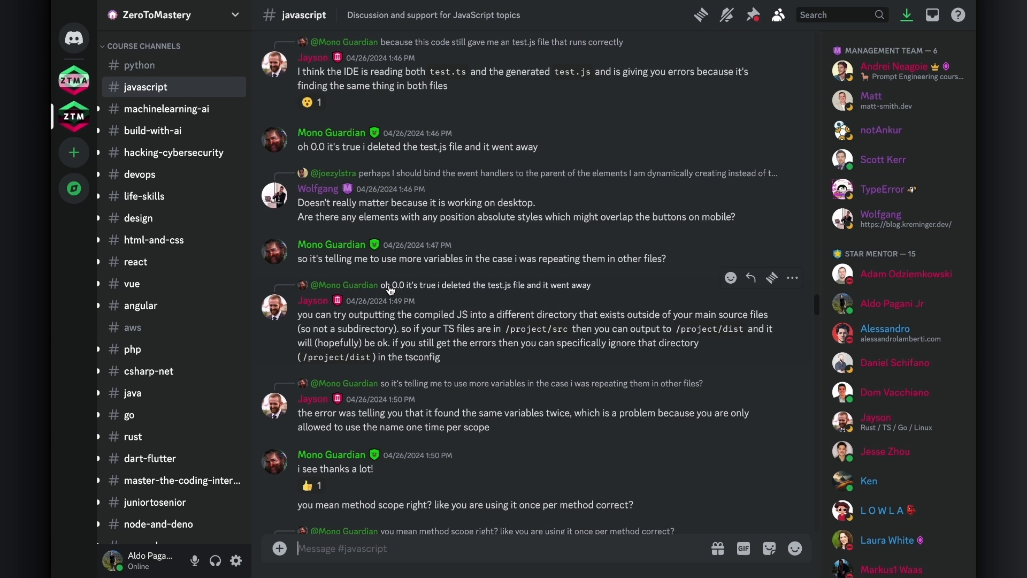
pyautogui.moveTo(533, 410)
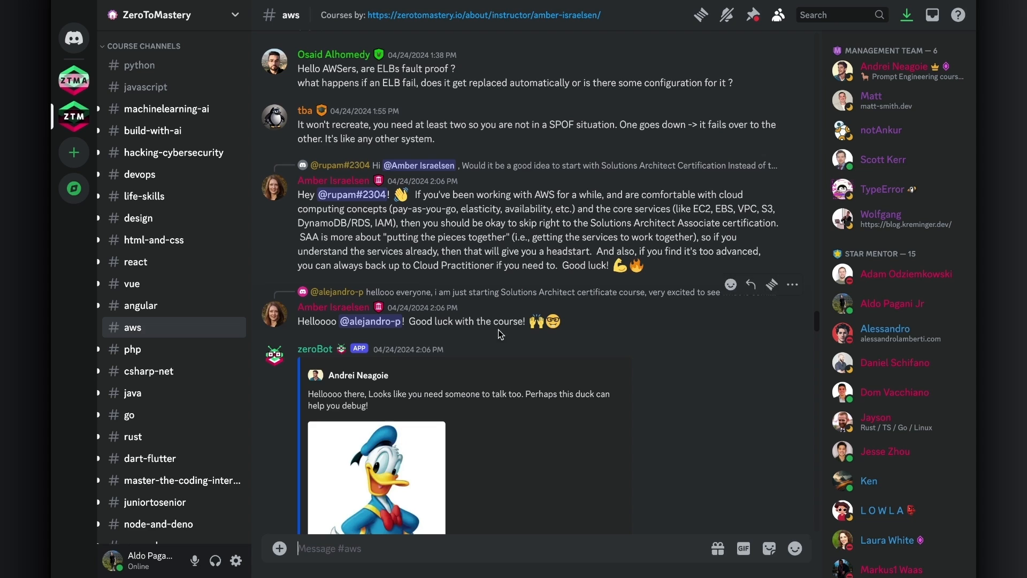
# Open #data-analysis and scroll to the Power BI trend line screenshot reply.
pyautogui.scroll(-3)
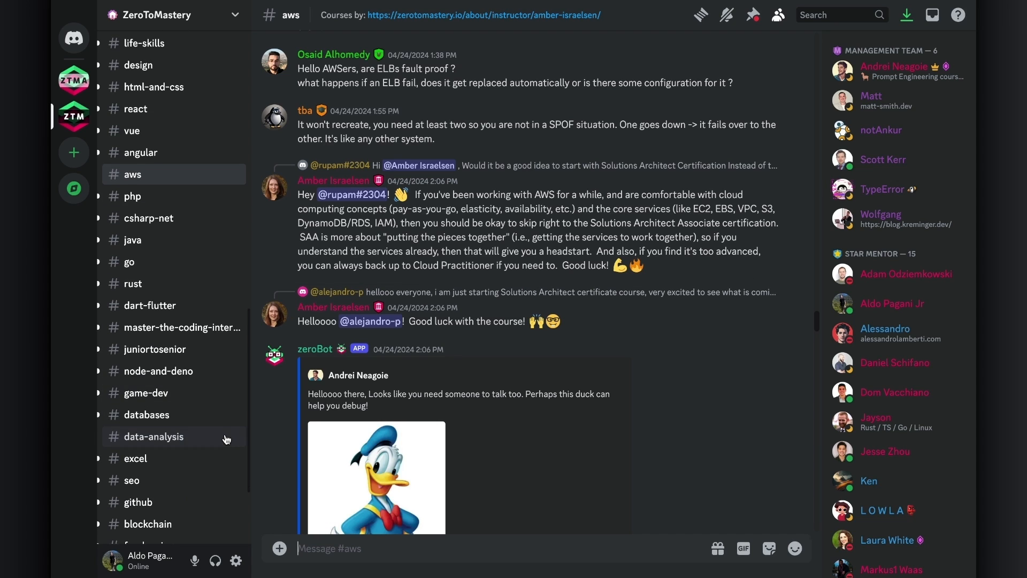
pyautogui.click(158, 437)
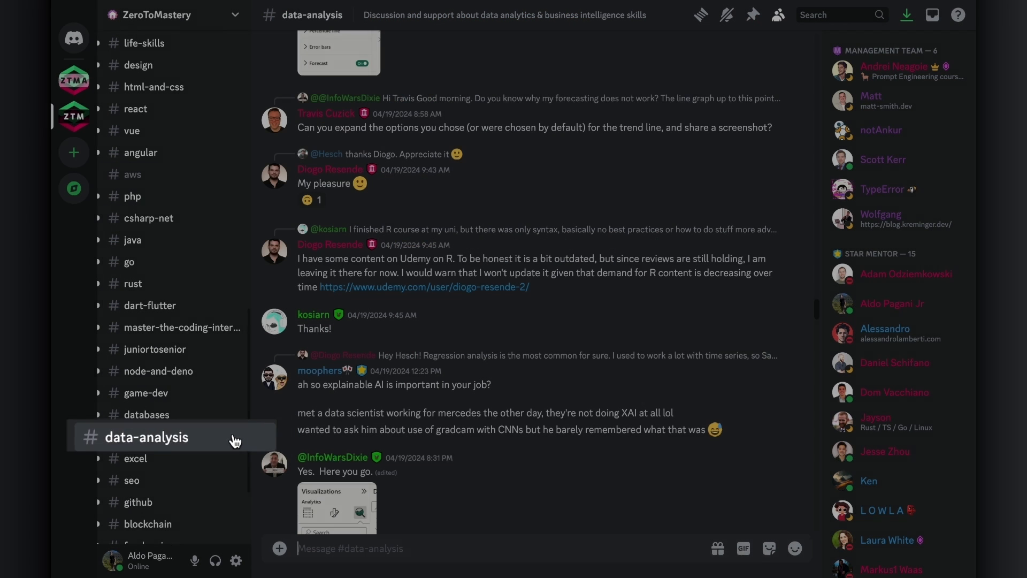
pyautogui.moveTo(390, 119)
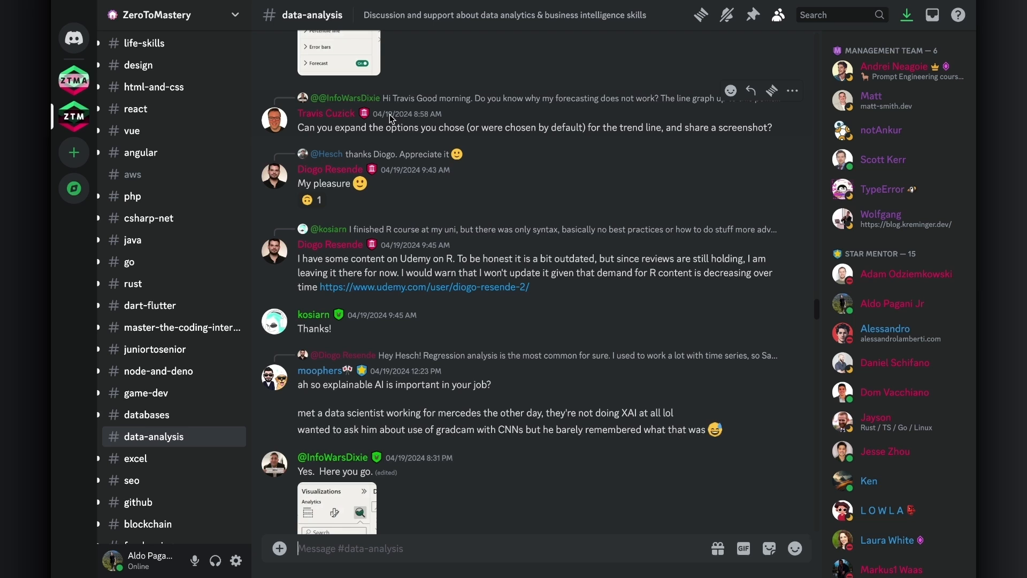
pyautogui.moveTo(415, 169)
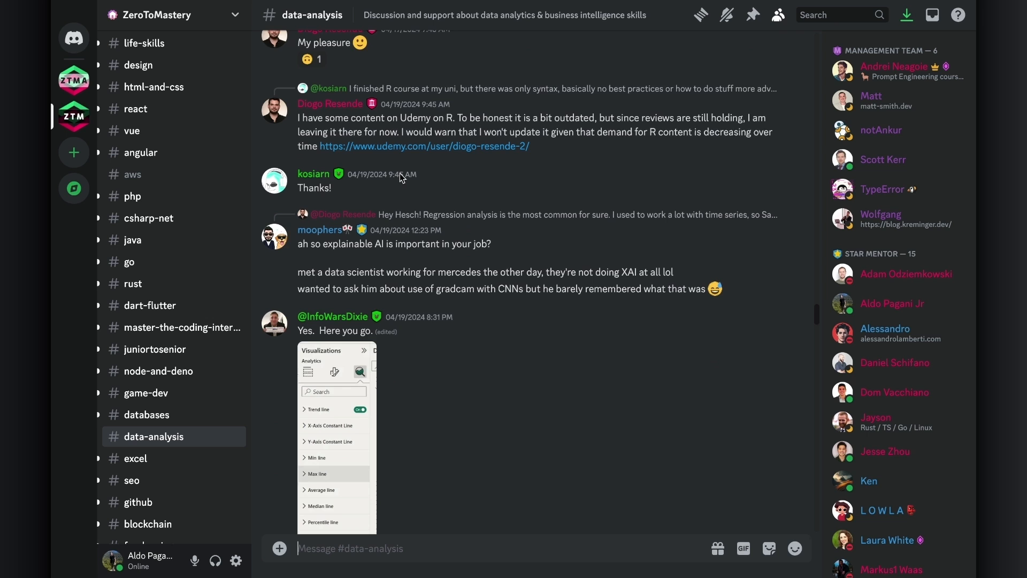
pyautogui.scroll(-3)
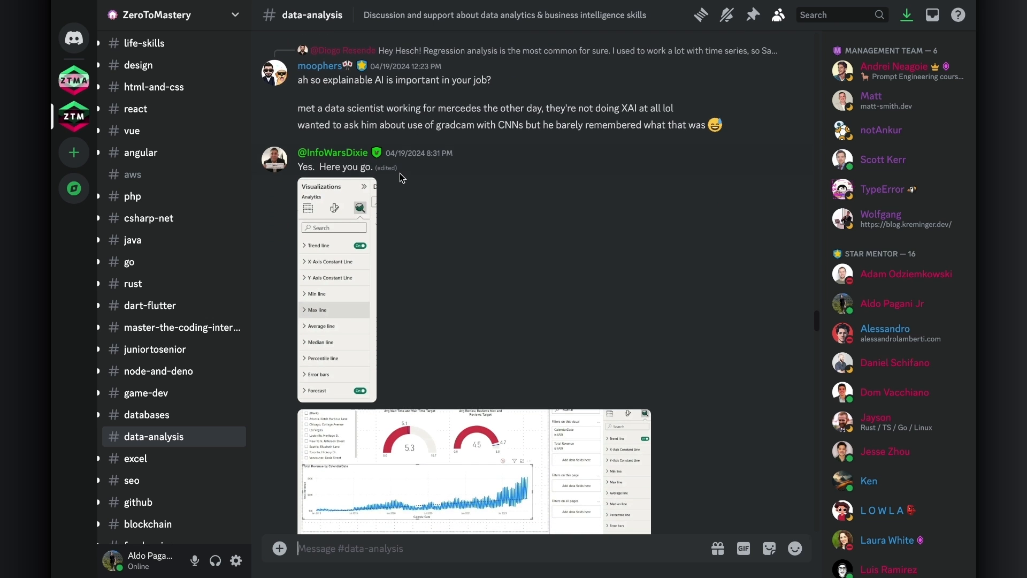
pyautogui.scroll(-3)
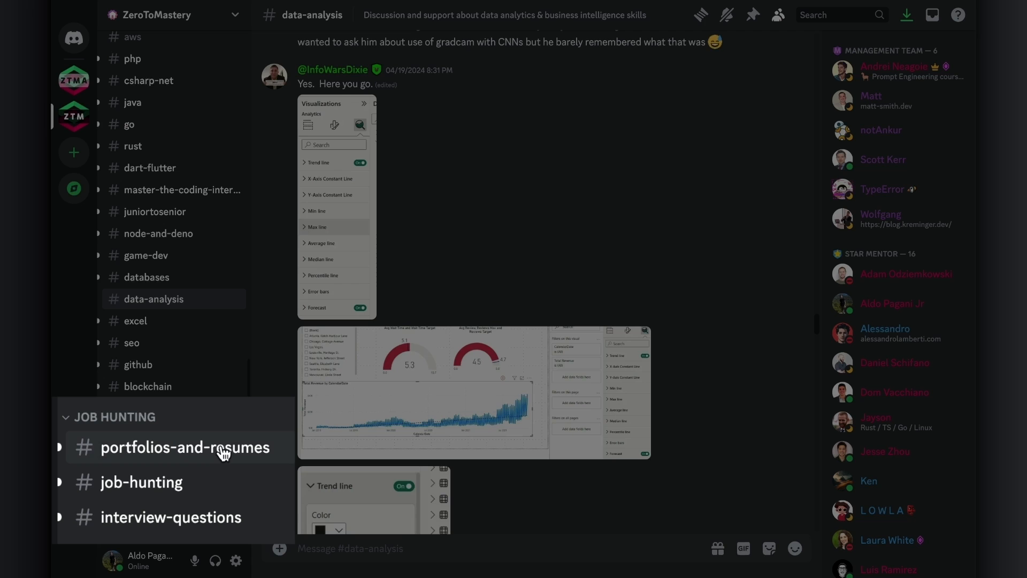
# Browse #portfolios-and-resumes CV feedback, then move to #job-hunting.
pyautogui.click(185, 447)
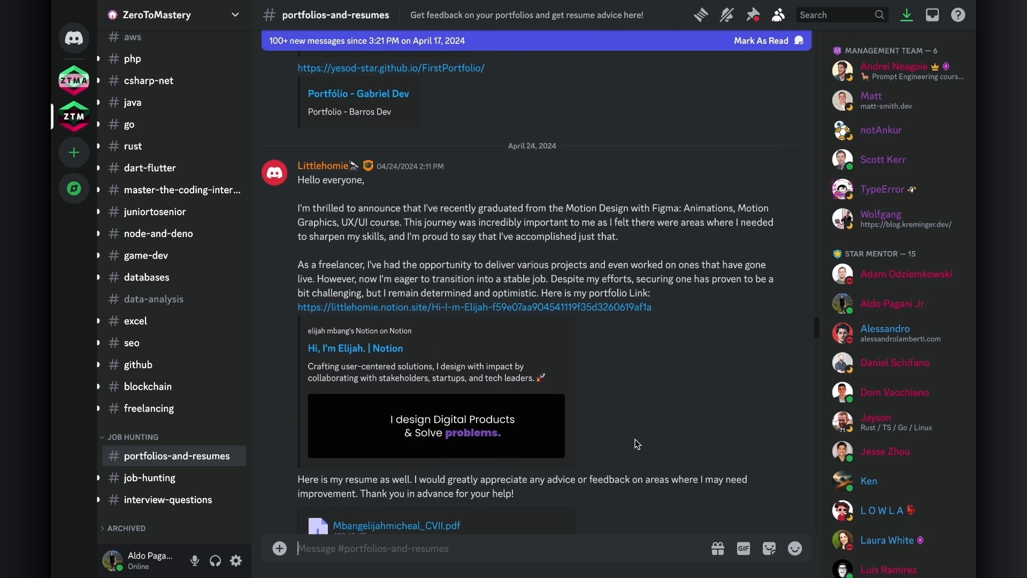
pyautogui.scroll(-3)
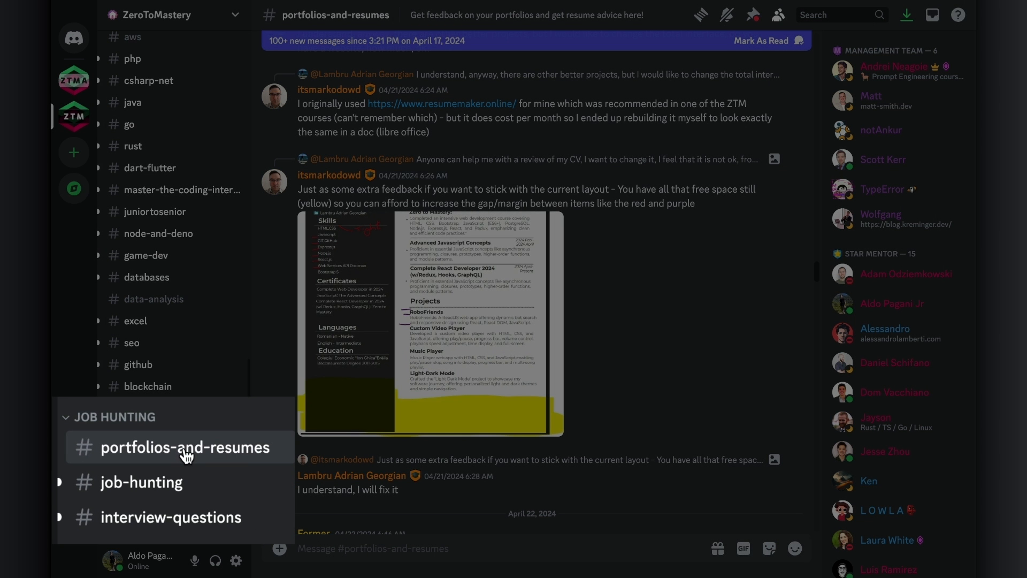
pyautogui.click(141, 482)
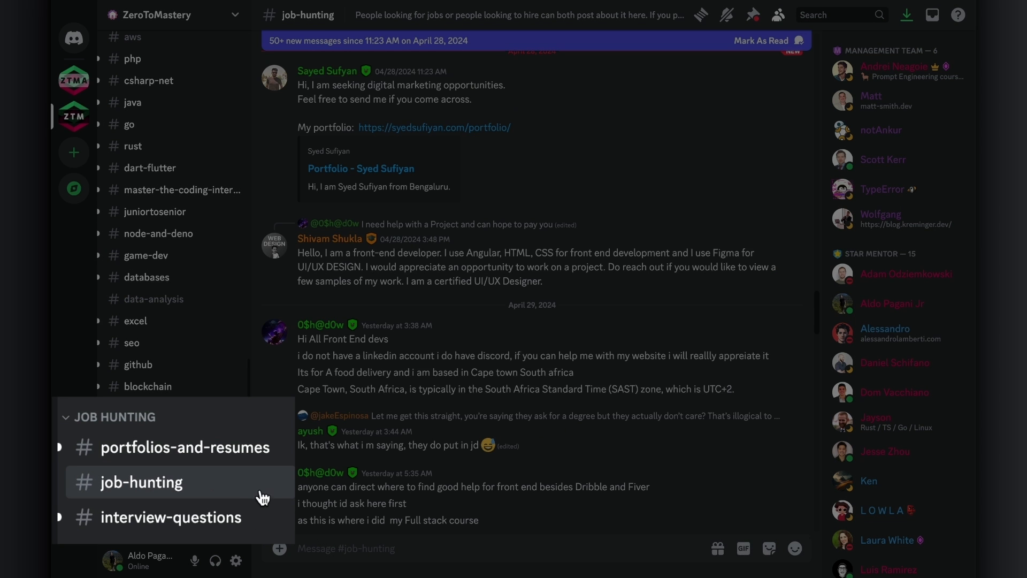
# Return to #announcements to view the Live Campus Career Advice event with Laura White.
pyautogui.click(170, 517)
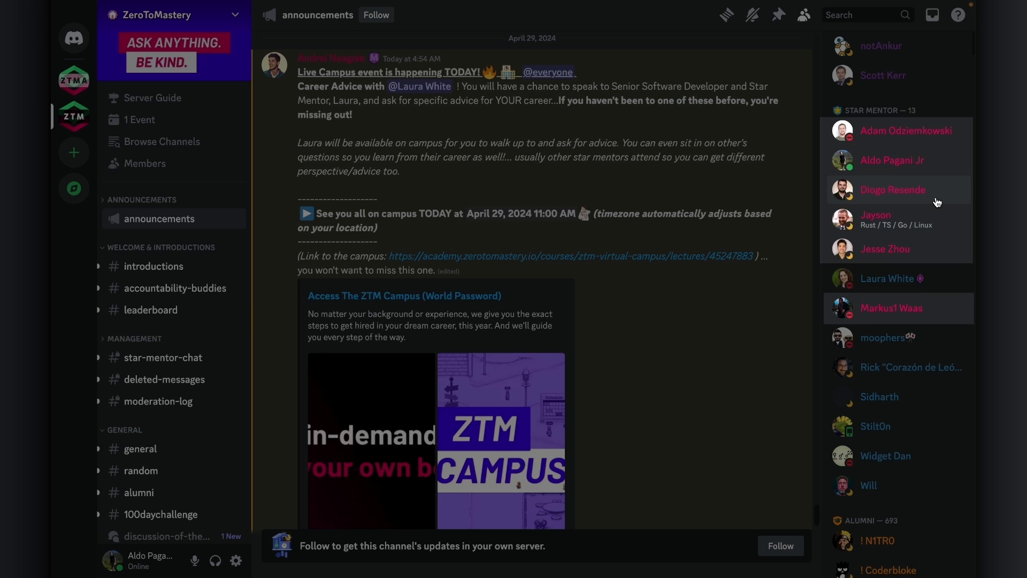
pyautogui.scroll(-3)
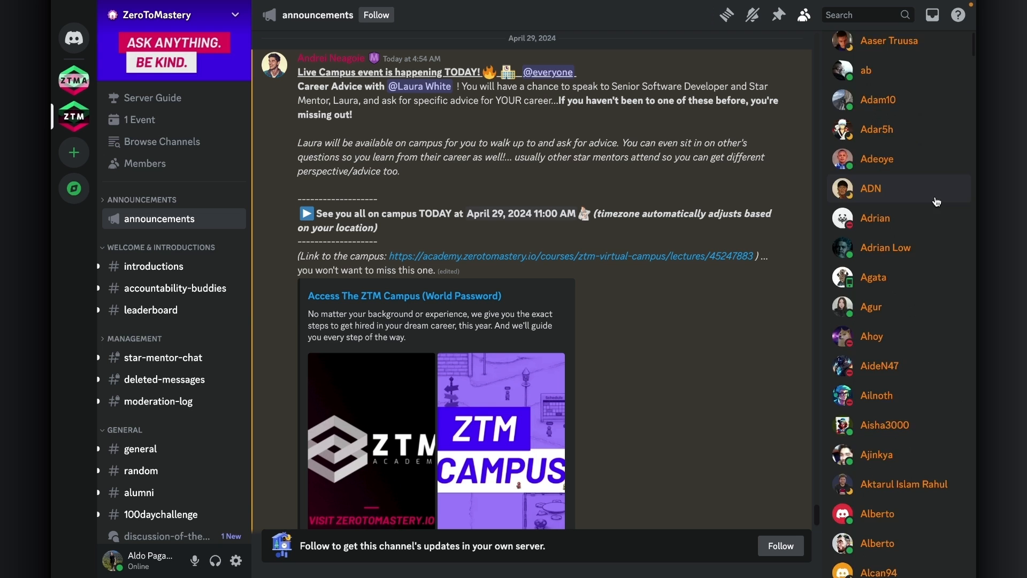
pyautogui.scroll(-3)
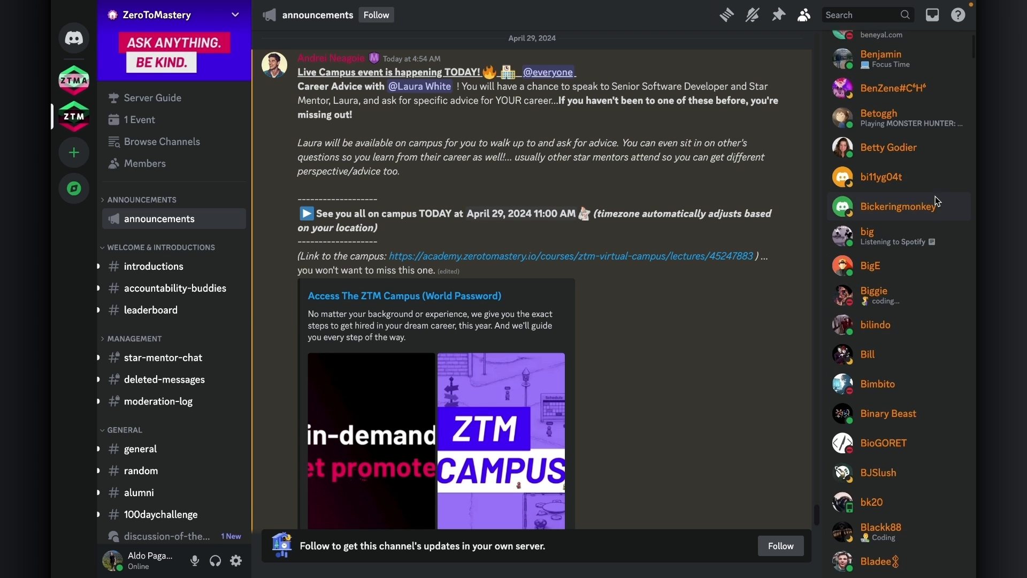
pyautogui.scroll(-3)
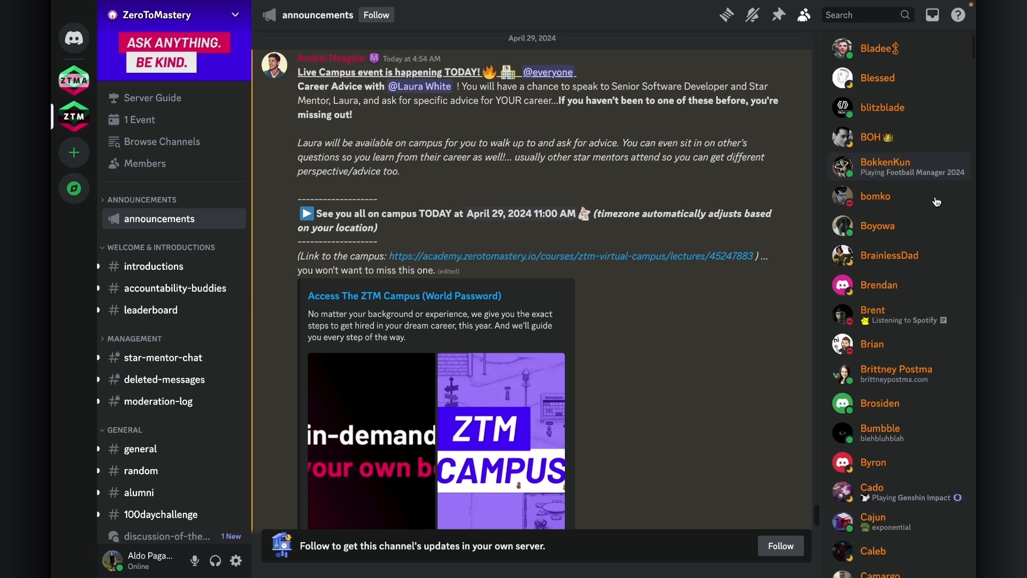
pyautogui.scroll(-3)
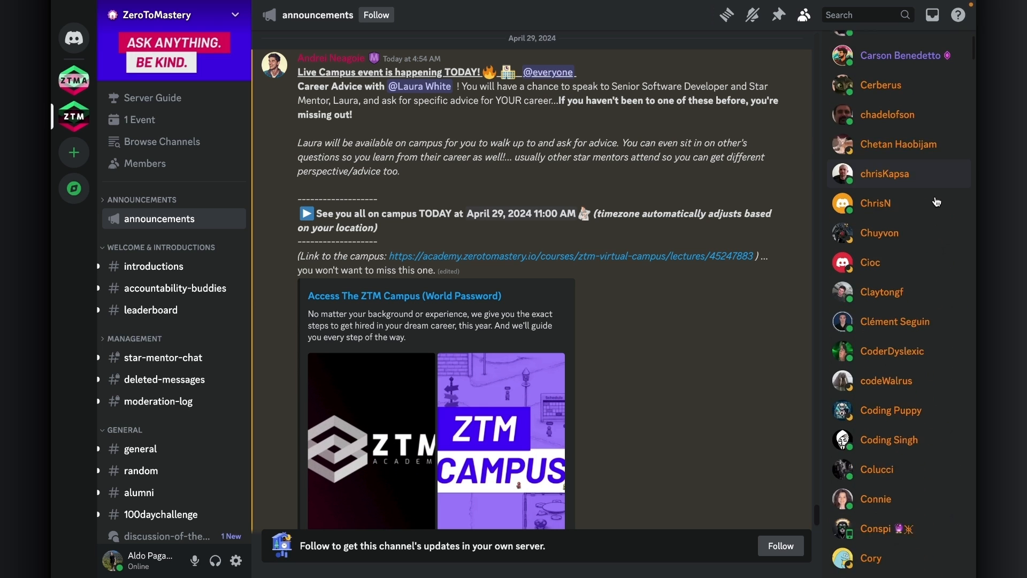
pyautogui.scroll(-3)
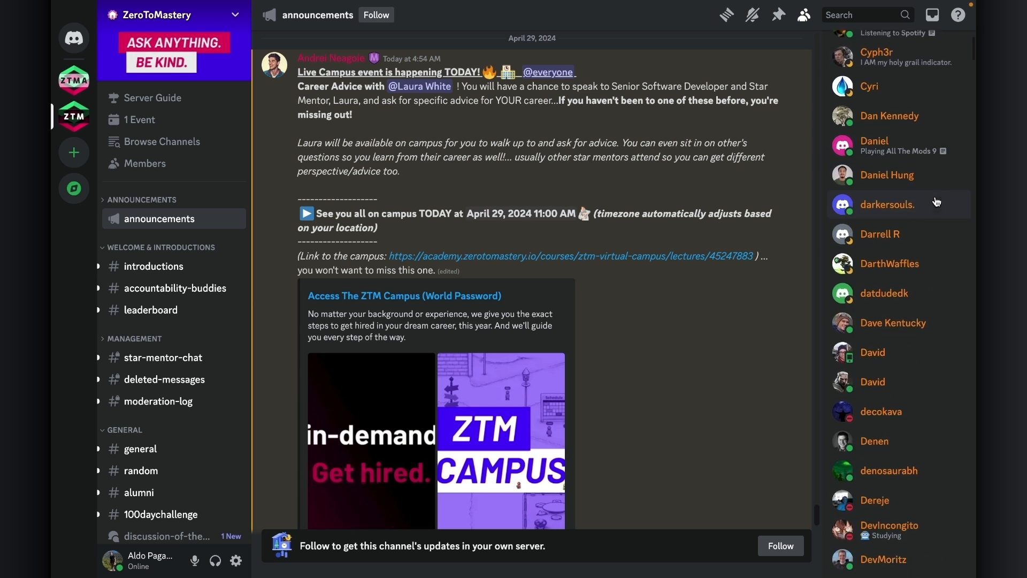
pyautogui.scroll(-3)
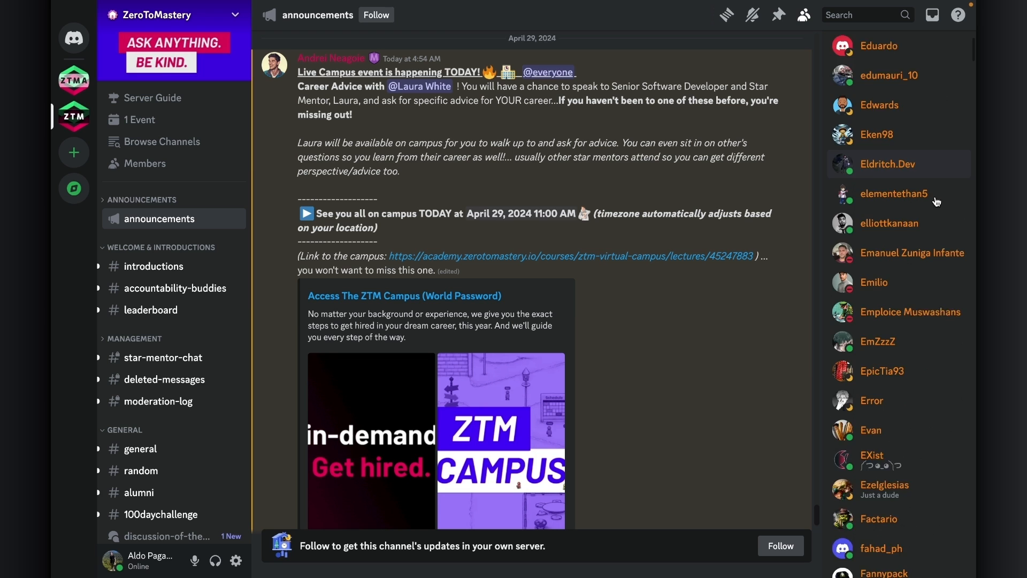
pyautogui.scroll(-3)
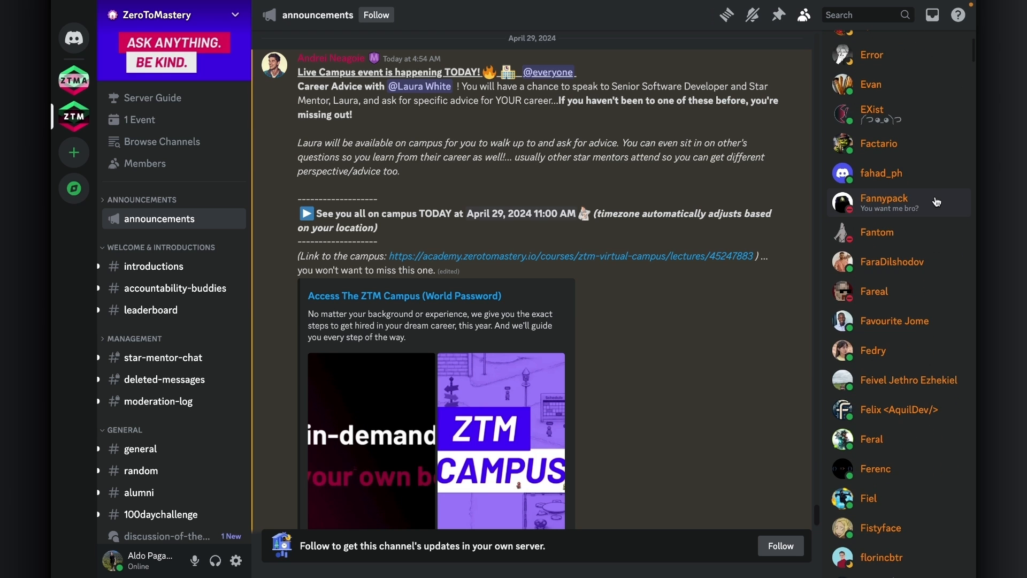